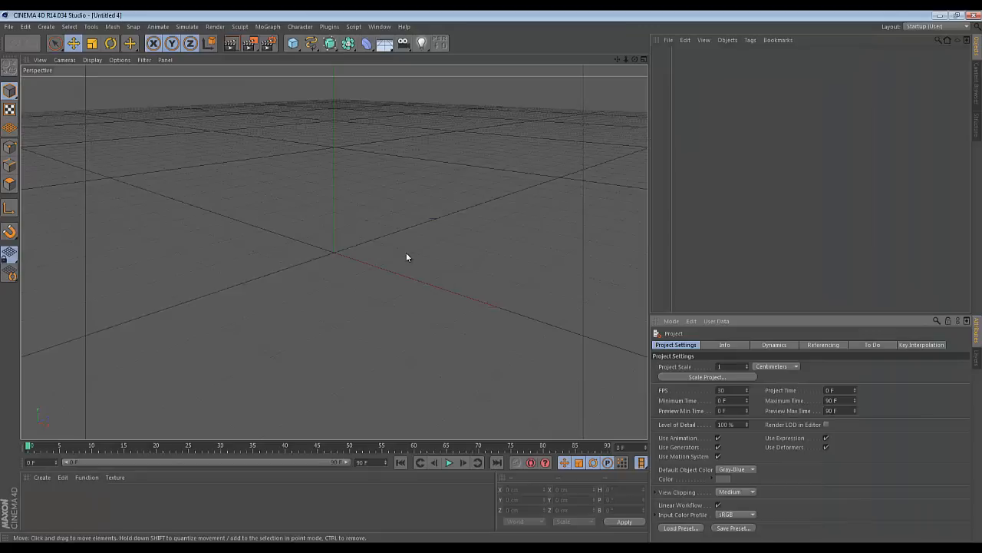
pyautogui.moveTo(299, 138)
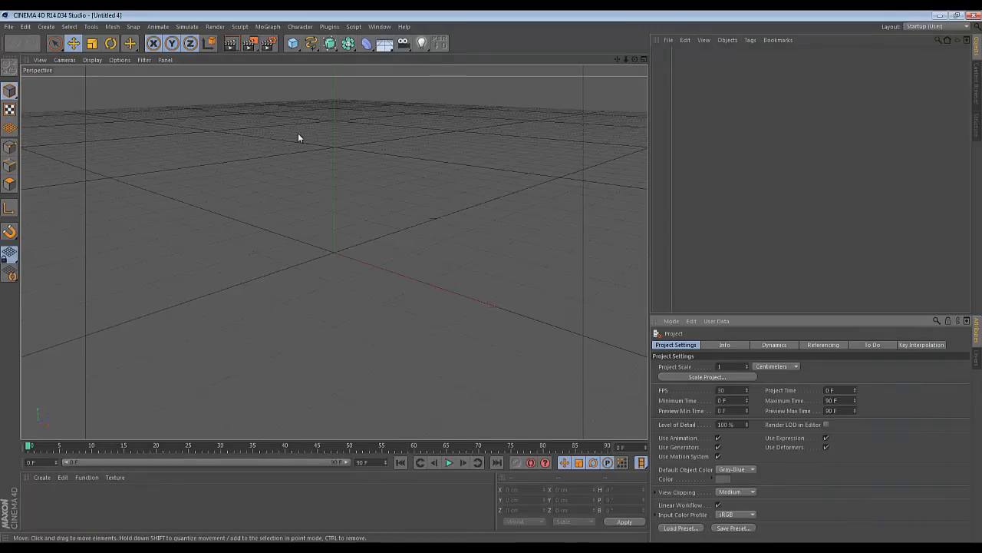
pyautogui.moveTo(378, 104)
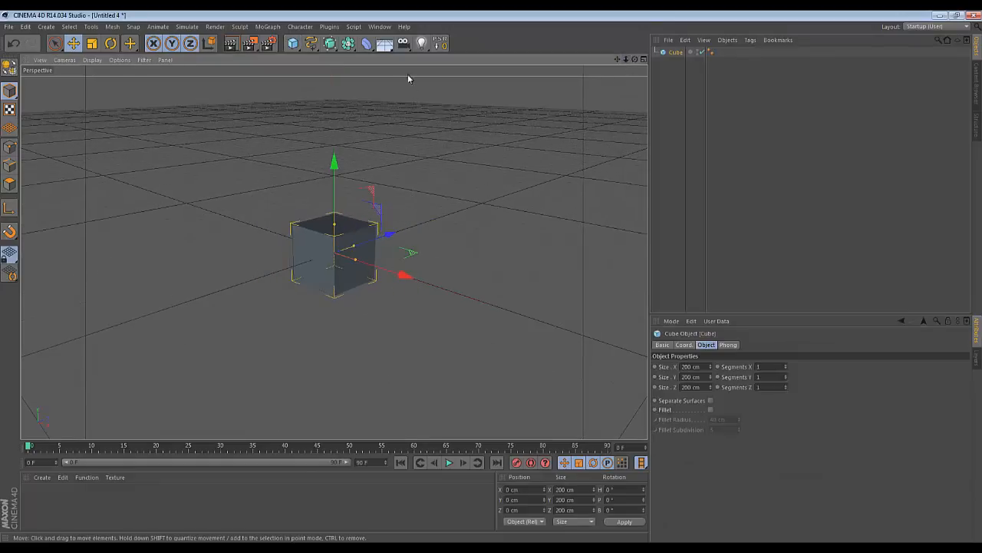
# Add a plain Camera from the Camera dropdown and attach a Motion Camera tag to it.
pyautogui.click(421, 44)
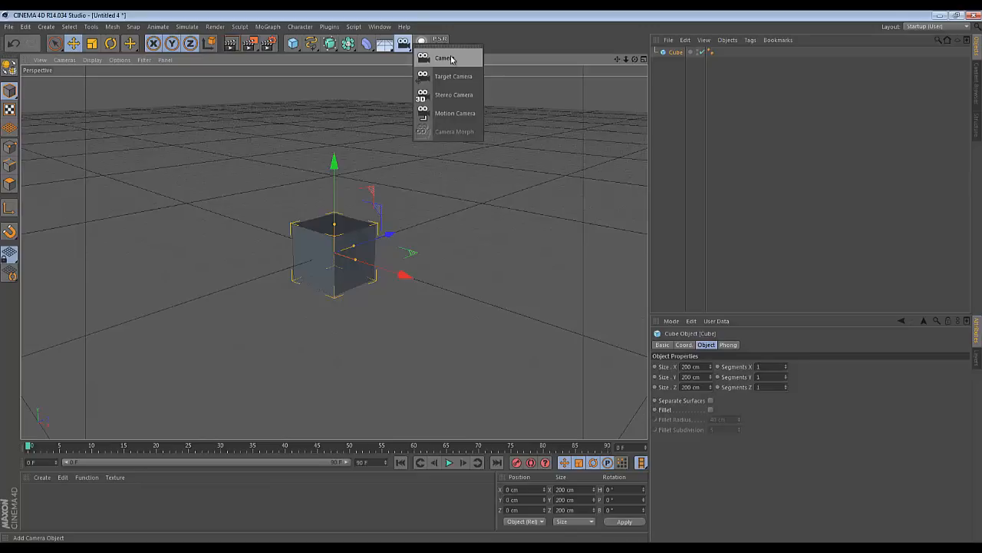
pyautogui.click(444, 58)
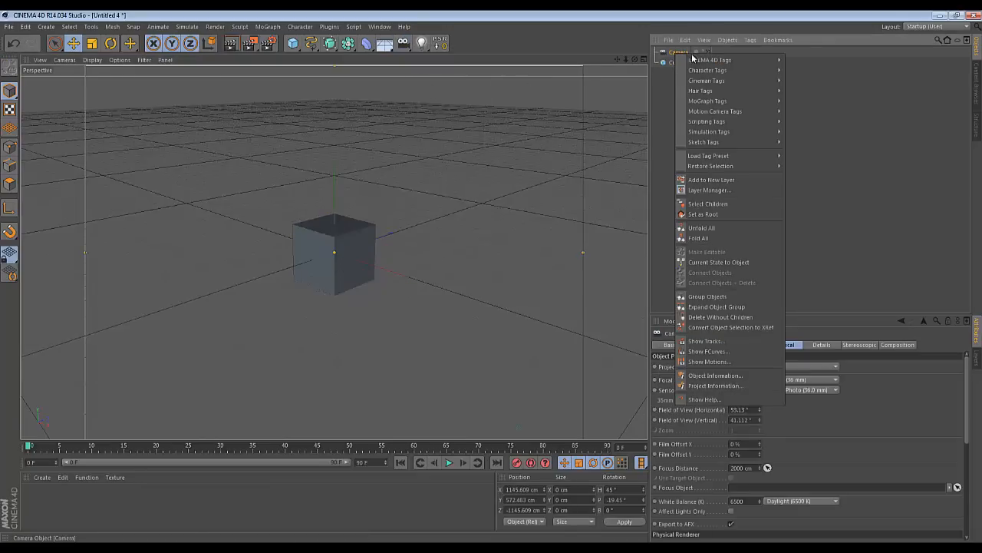
pyautogui.moveTo(715, 110)
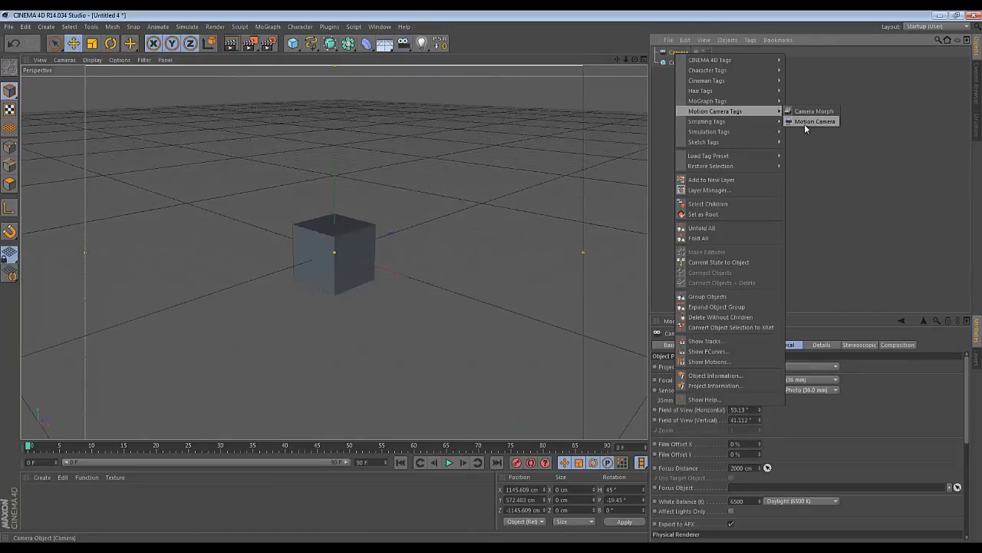
pyautogui.click(815, 121)
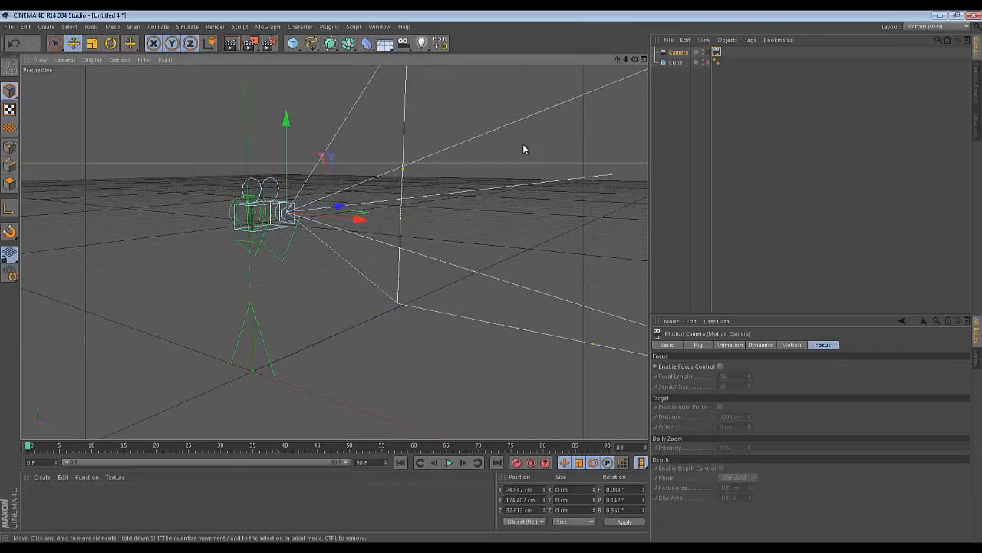
pyautogui.moveTo(678, 53)
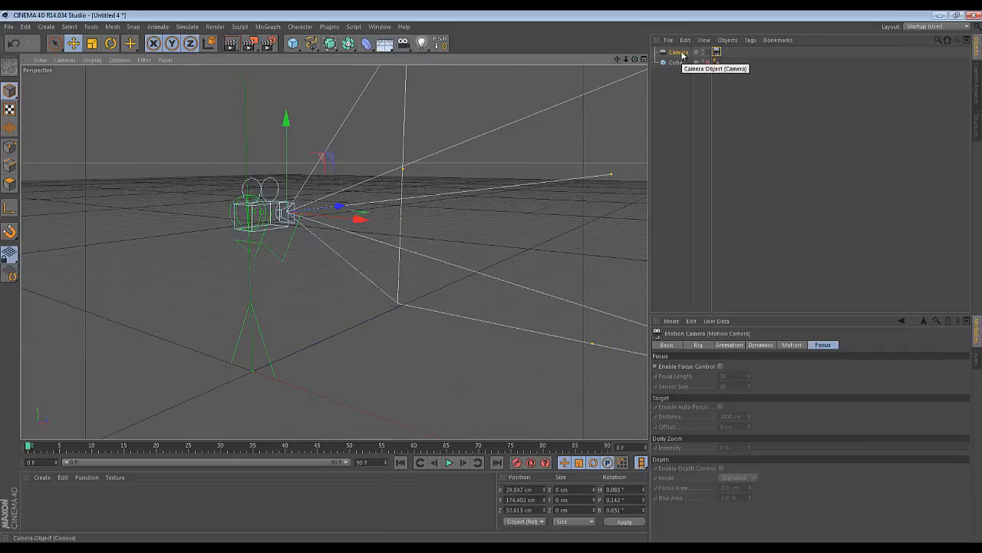
# Select the Camera object in the Object Manager to show its Camera Object attributes.
pyautogui.click(679, 52)
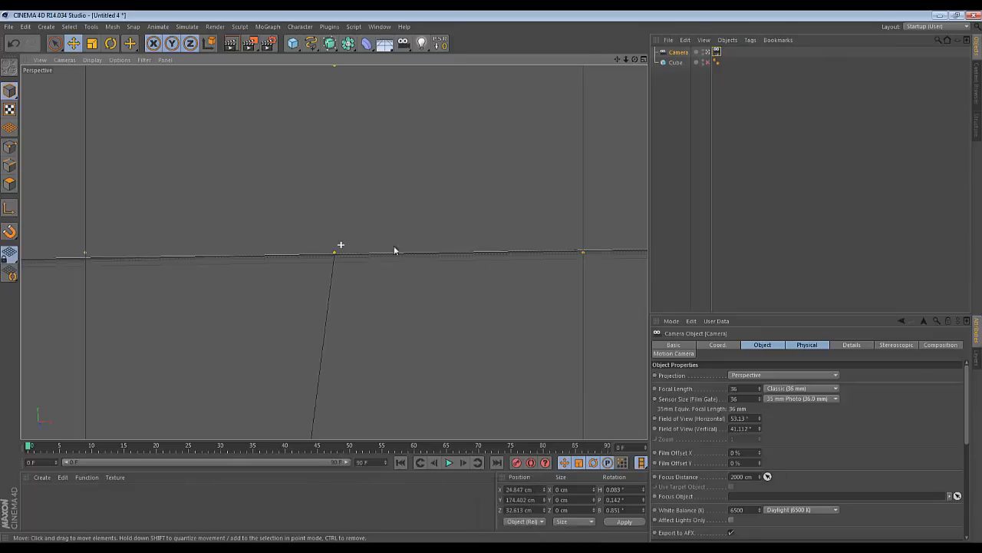
pyautogui.moveTo(643, 61)
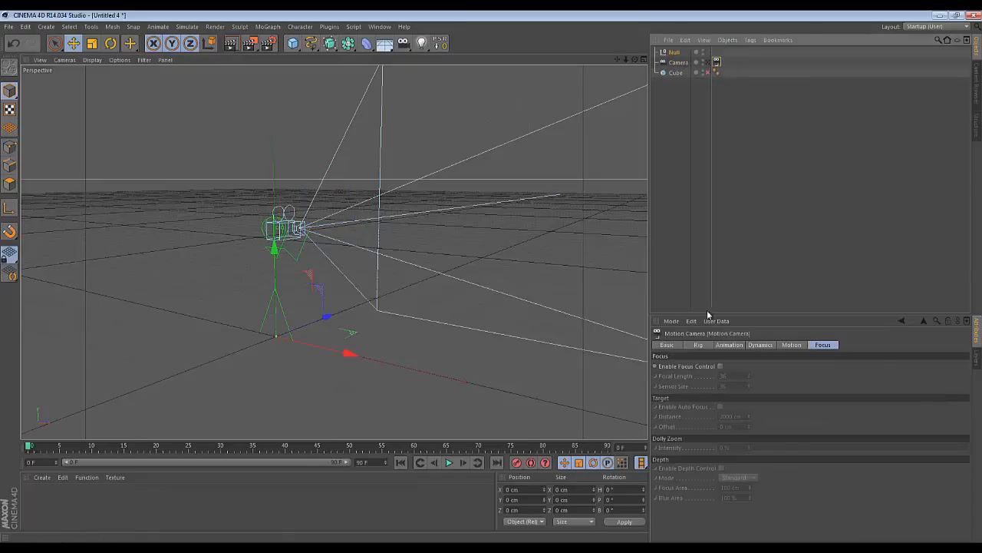
# From the Rig tab, select the rig's base Null and drag it along Z and X, then back.
pyautogui.click(699, 345)
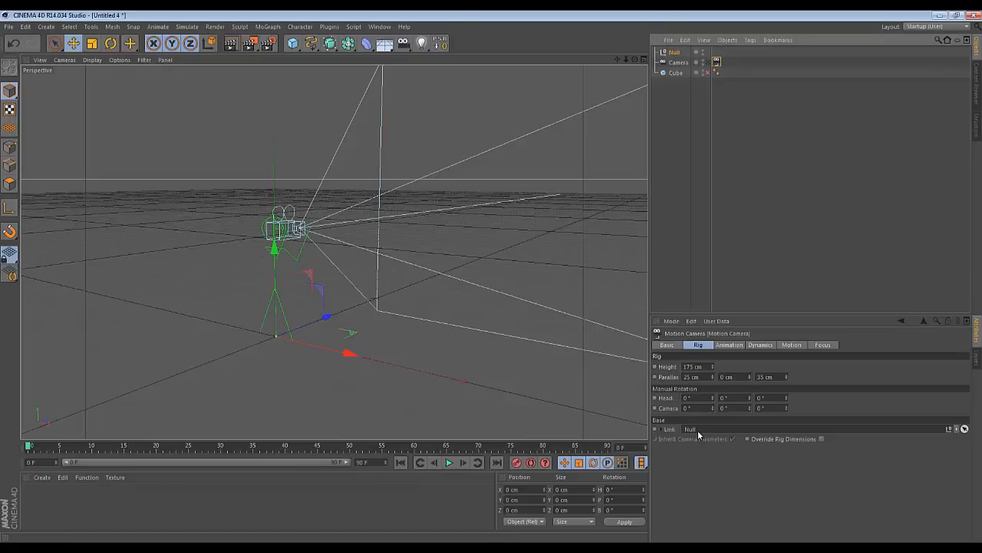
pyautogui.click(675, 51)
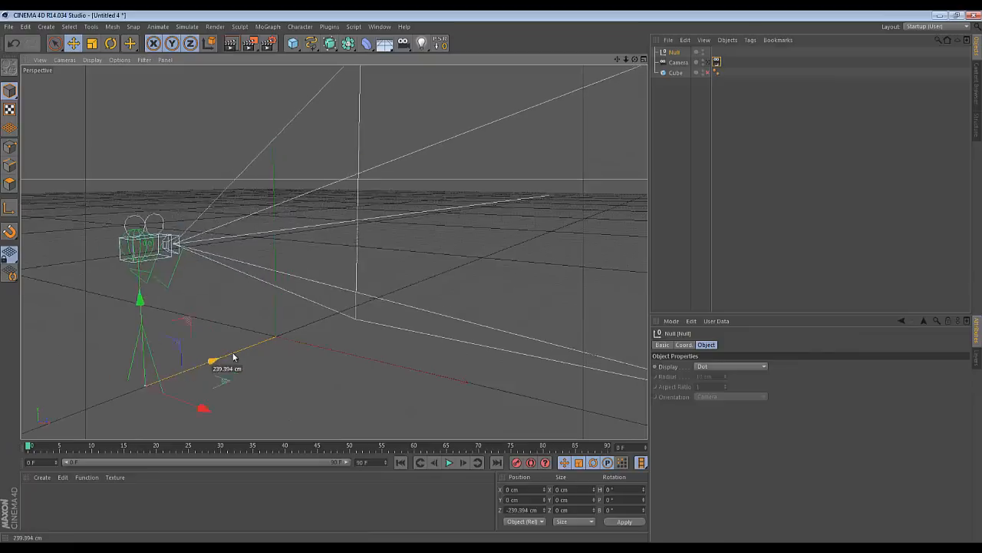
pyautogui.moveTo(234, 357); pyautogui.dragTo(284, 334)
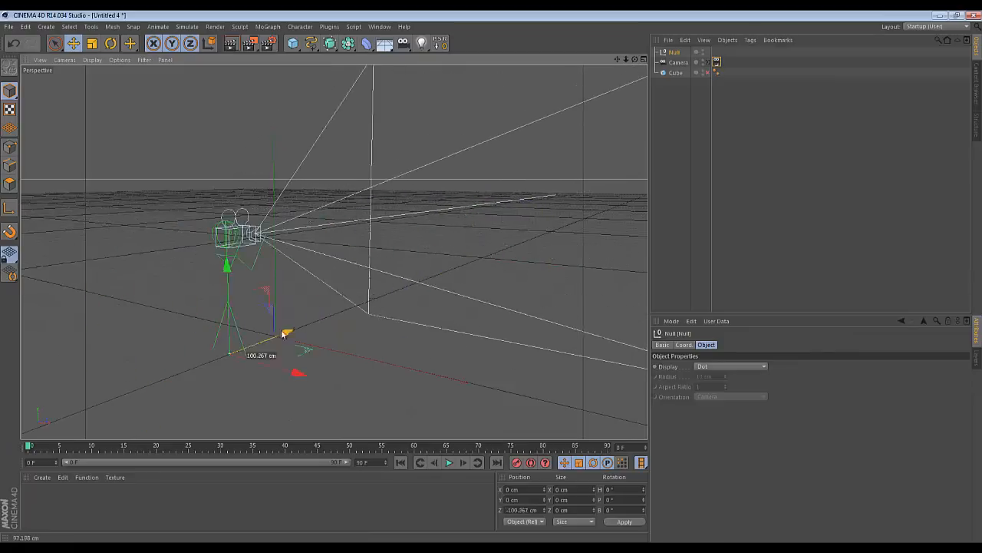
pyautogui.moveTo(286, 333); pyautogui.dragTo(357, 359)
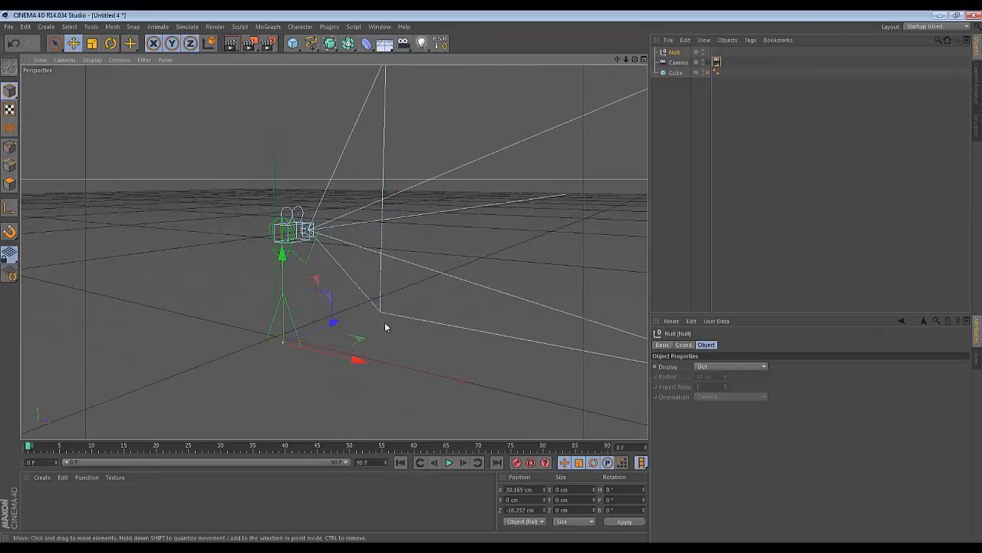
pyautogui.moveTo(678, 72)
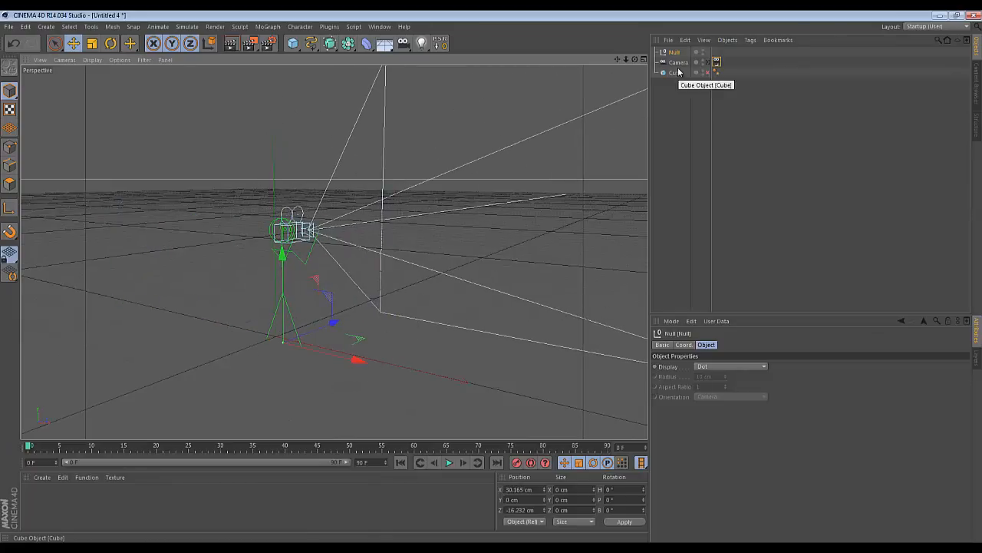
pyautogui.moveTo(678, 63)
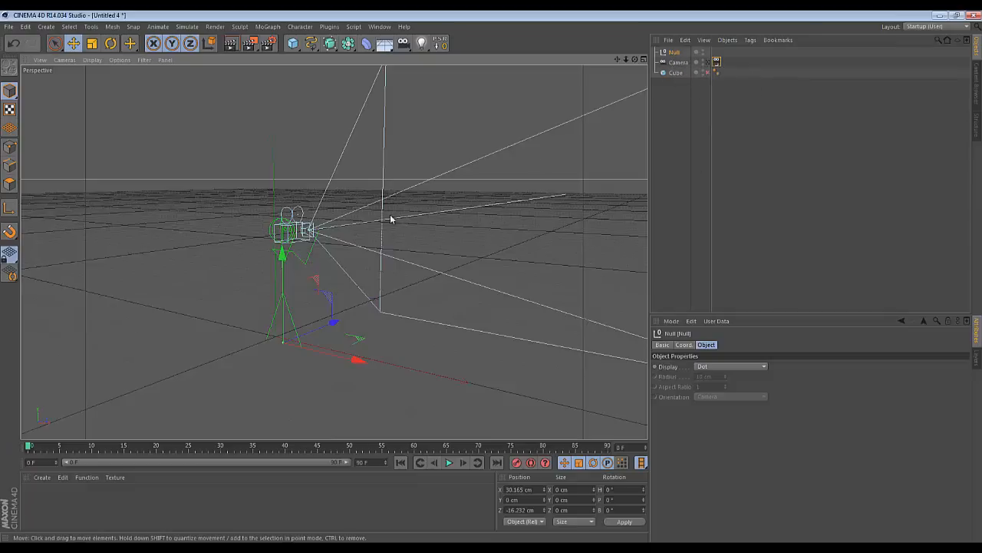
pyautogui.moveTo(358, 359); pyautogui.dragTo(415, 376)
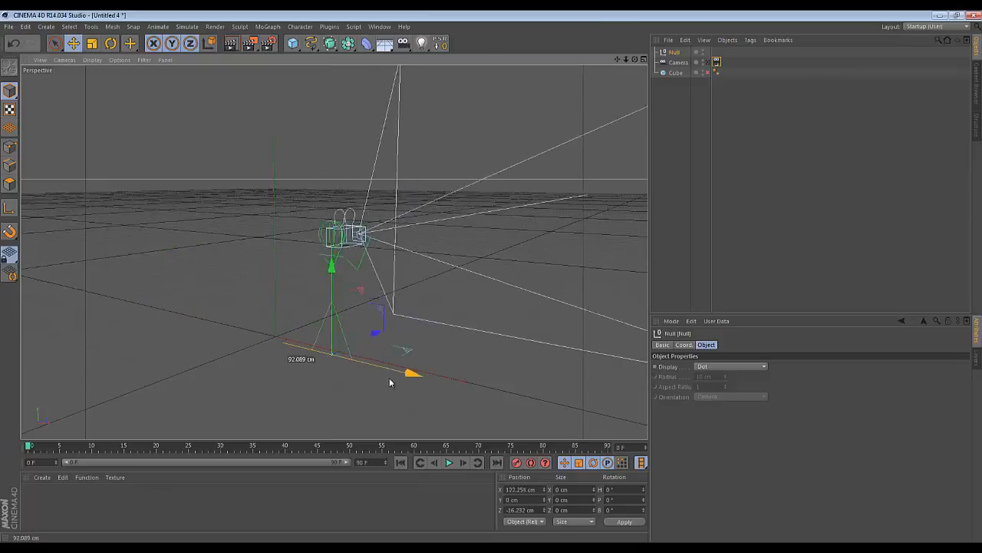
pyautogui.moveTo(415, 374); pyautogui.dragTo(253, 349)
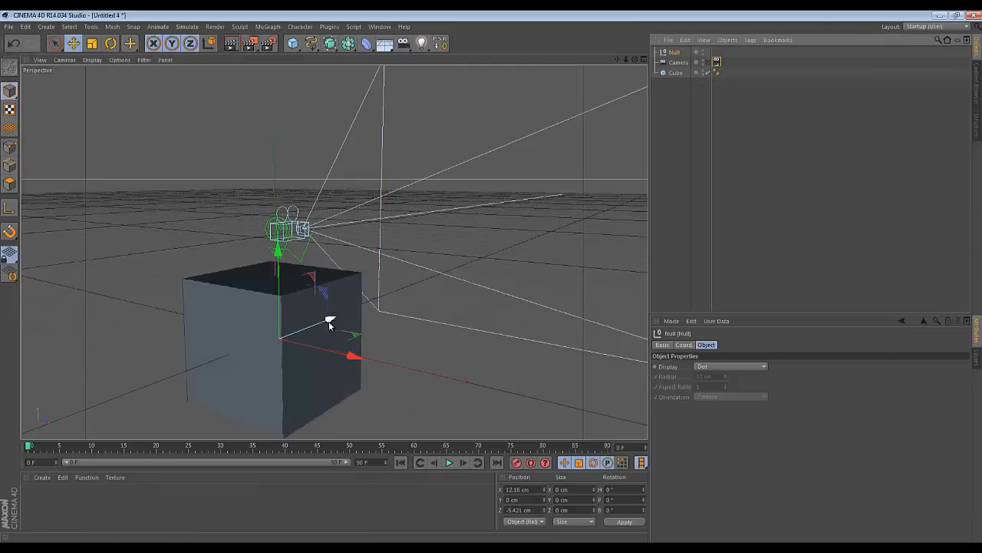
# Nudge the null, view through the Motion Camera, and play then stop the animation.
pyautogui.moveTo(330, 318); pyautogui.dragTo(311, 326)
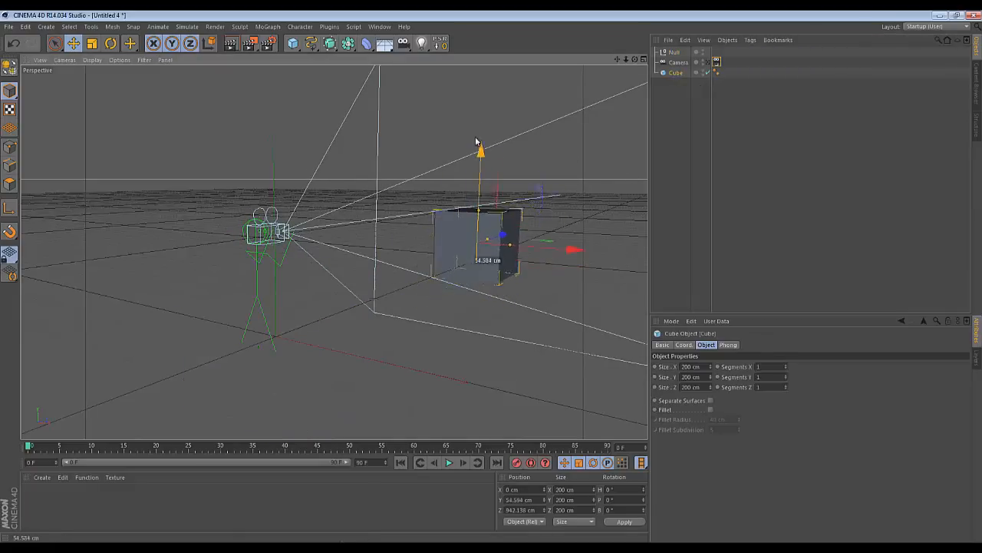
pyautogui.click(717, 62)
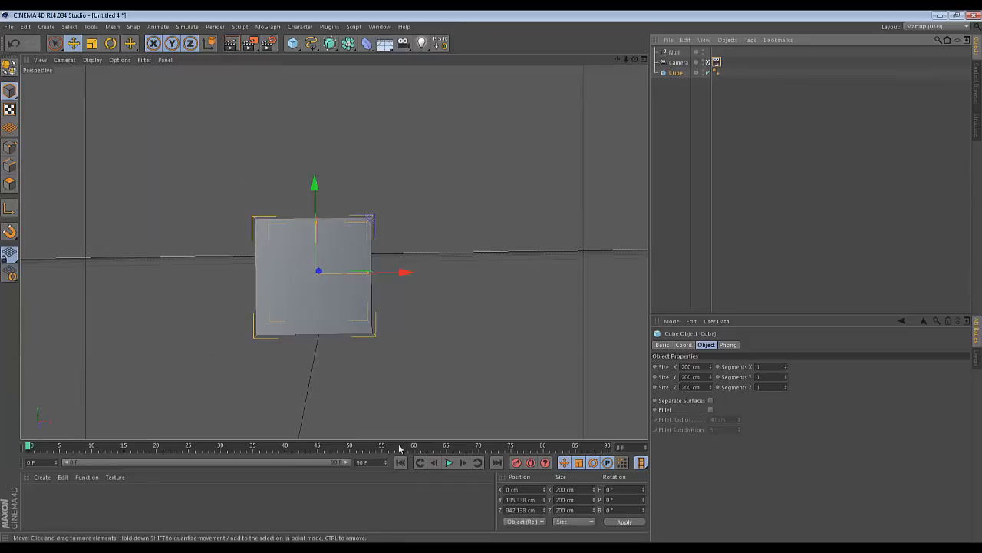
pyautogui.click(448, 462)
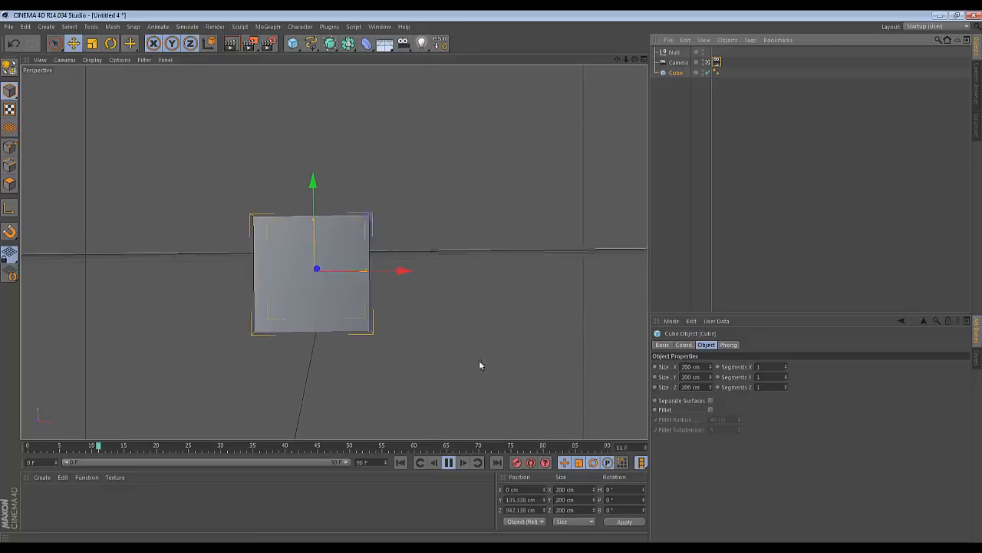
pyautogui.click(448, 462)
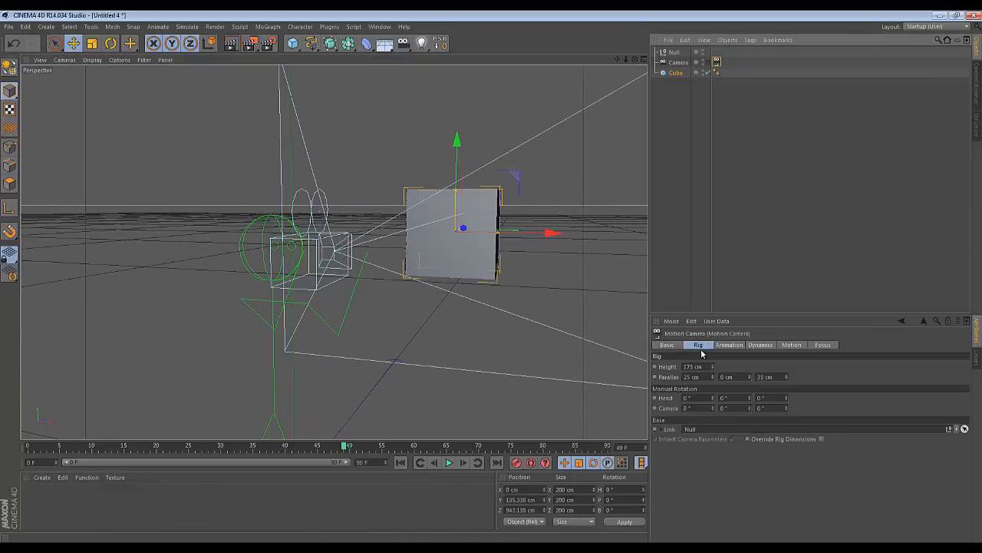
pyautogui.moveTo(700, 361)
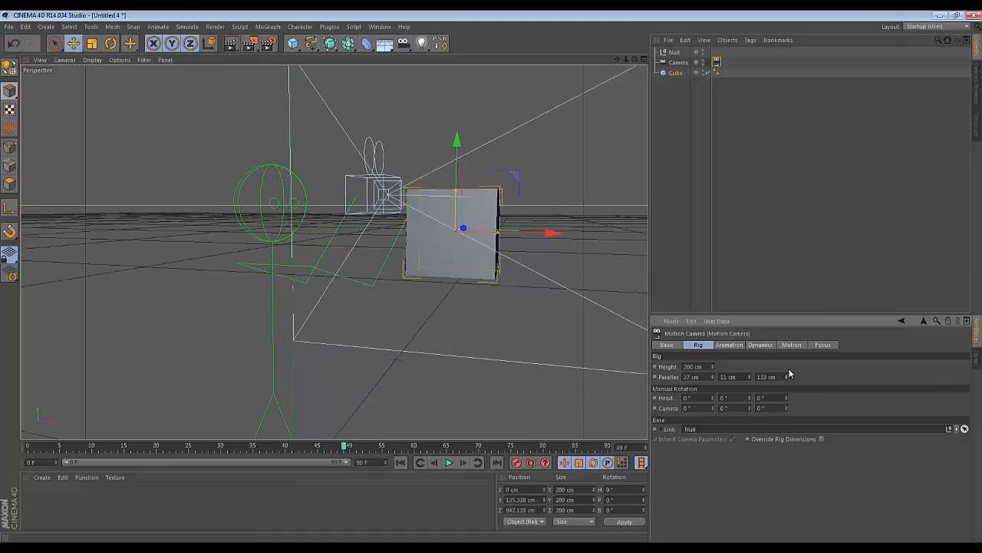
# Slide the Null far left, right and back to test the 200 cm rig's response.
pyautogui.click(675, 51)
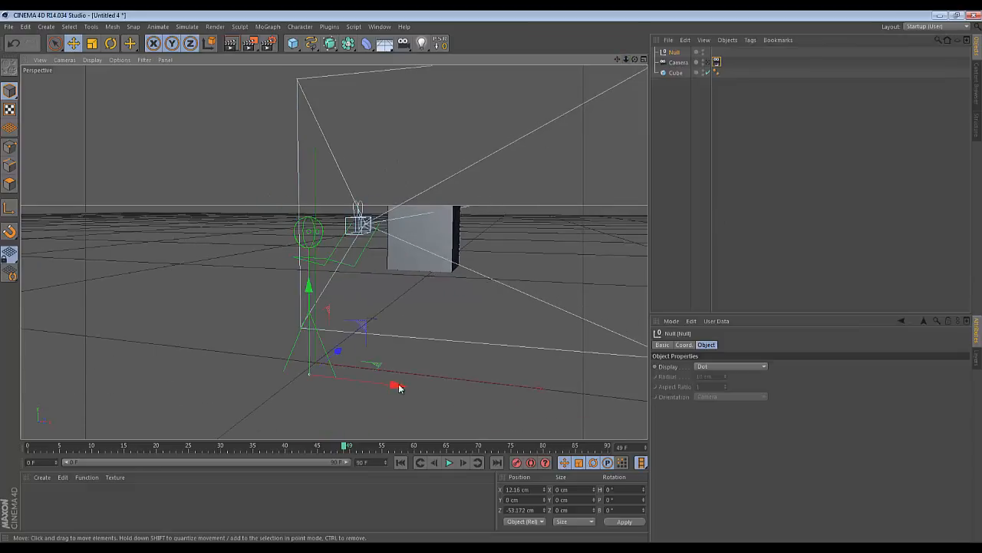
pyautogui.moveTo(395, 385); pyautogui.dragTo(138, 361)
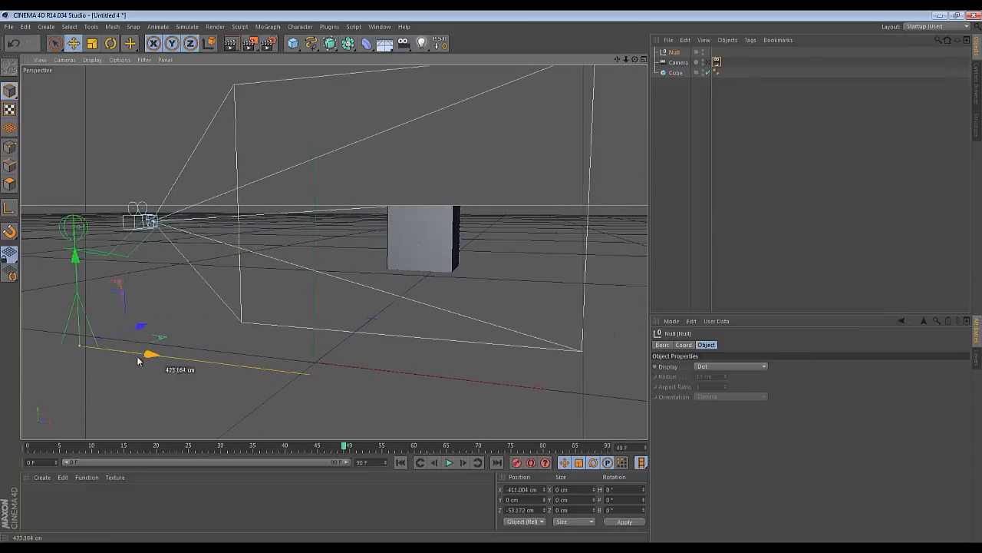
pyautogui.moveTo(138, 361); pyautogui.dragTo(484, 372)
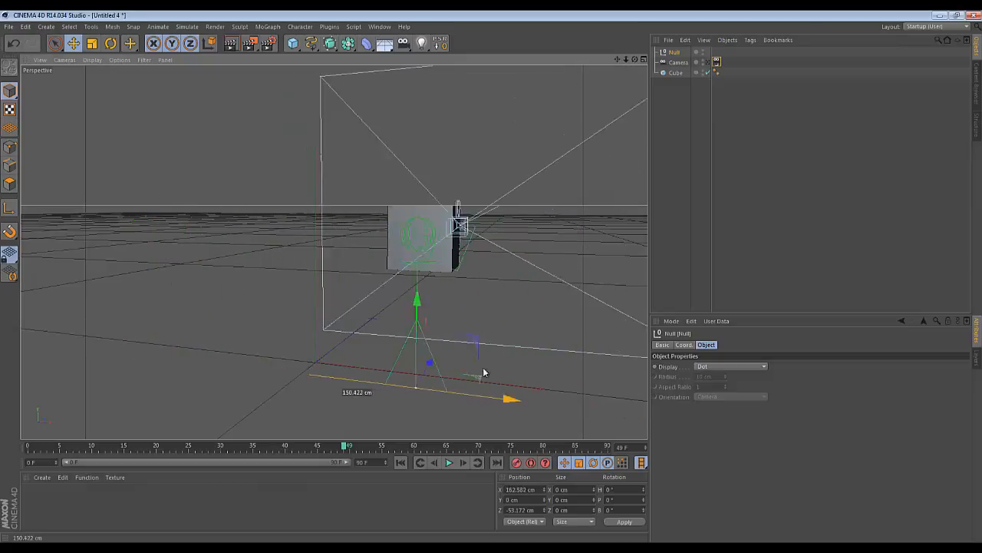
pyautogui.moveTo(483, 372); pyautogui.dragTo(330, 349)
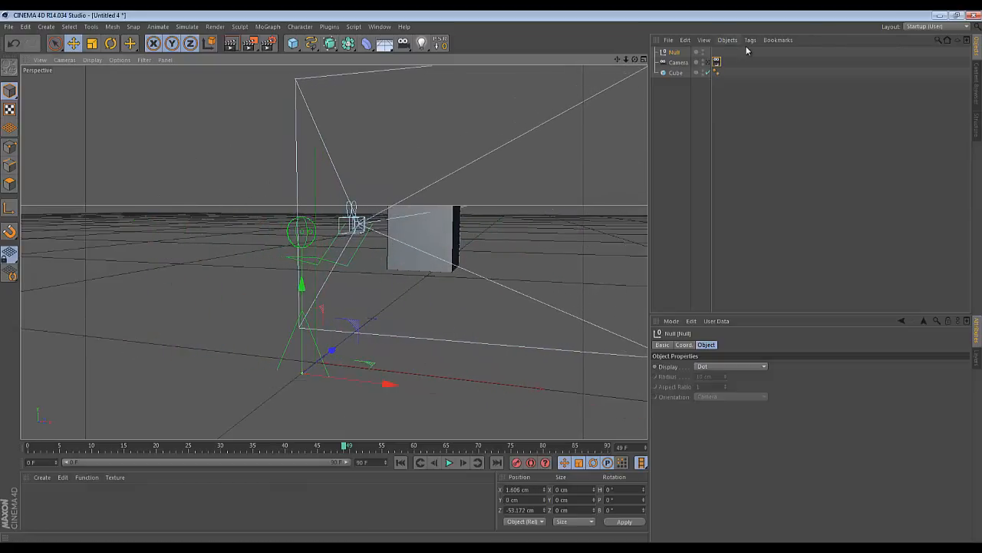
pyautogui.click(678, 62)
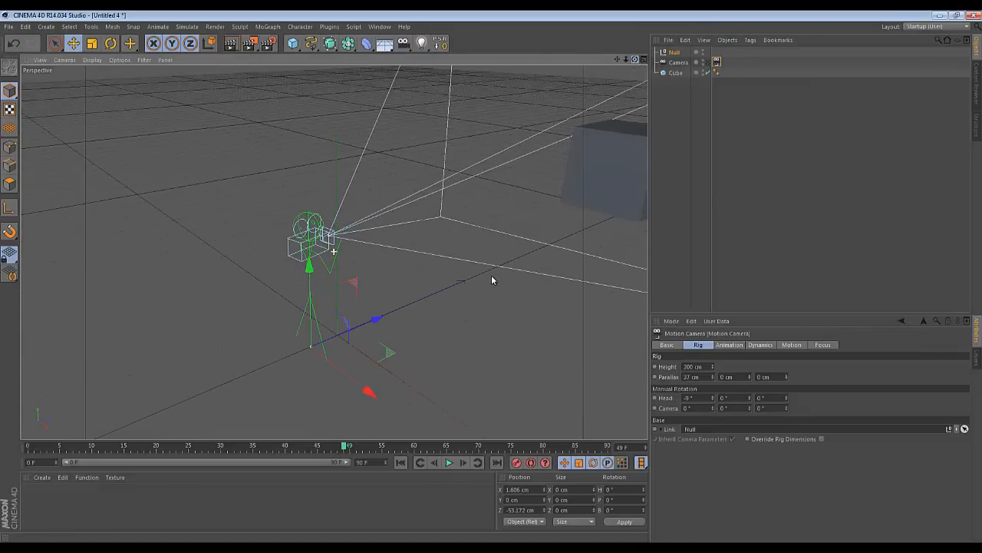
# Undo a stray drag and reset the manual head and camera rotations to default.
pyautogui.moveTo(493, 281); pyautogui.dragTo(466, 305)
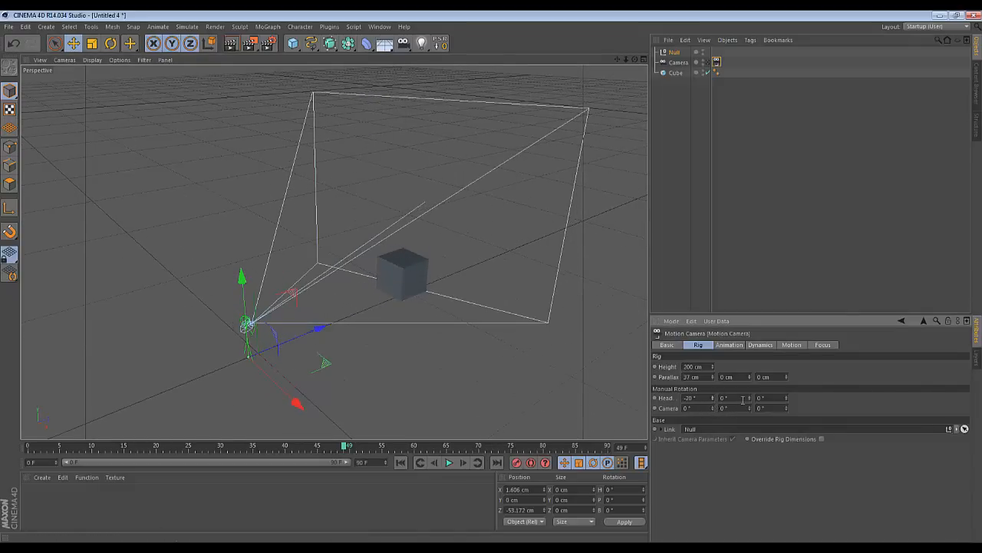
pyautogui.press('ctrl+z')
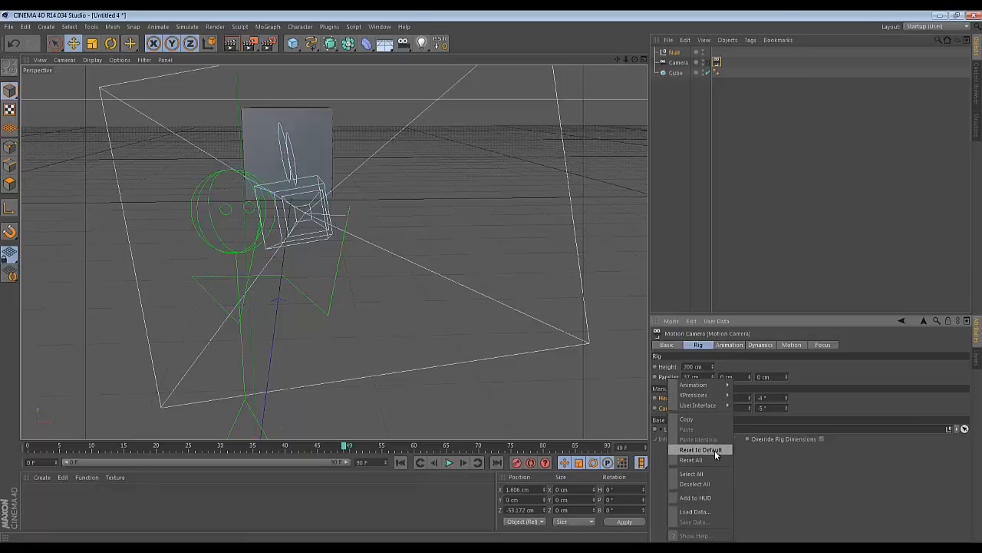
pyautogui.click(700, 449)
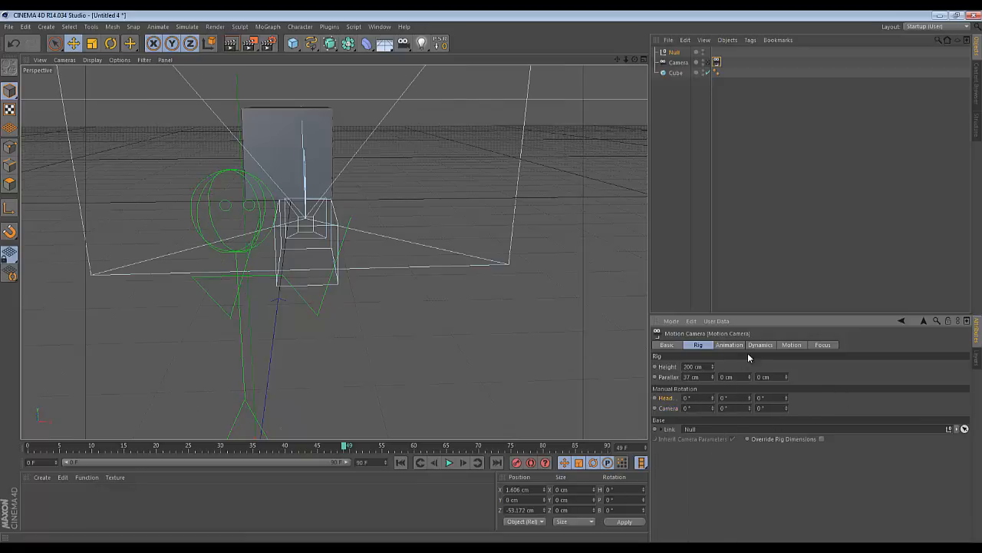
# Show the Motion Camera tag's Animation tab with its empty path and target fields.
pyautogui.click(729, 345)
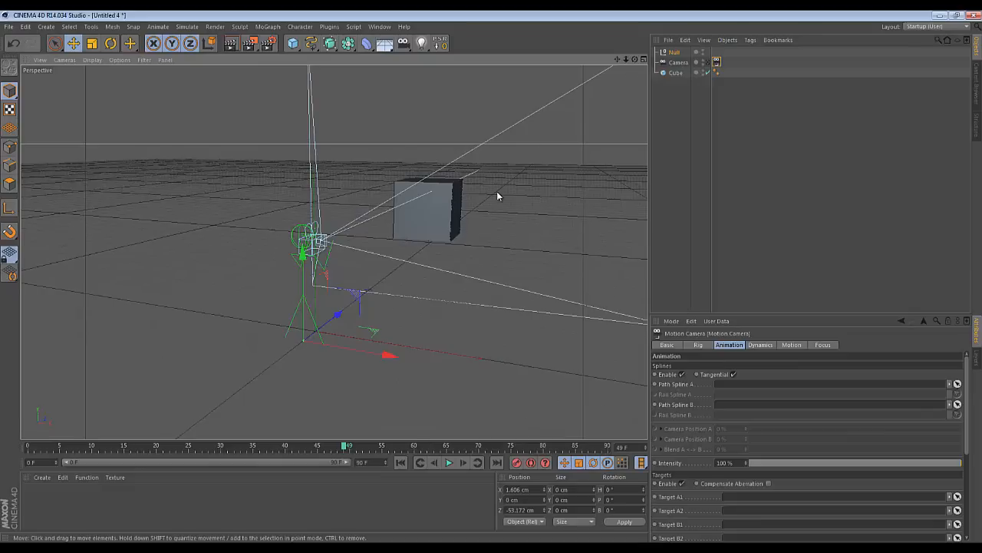
pyautogui.moveTo(418, 205)
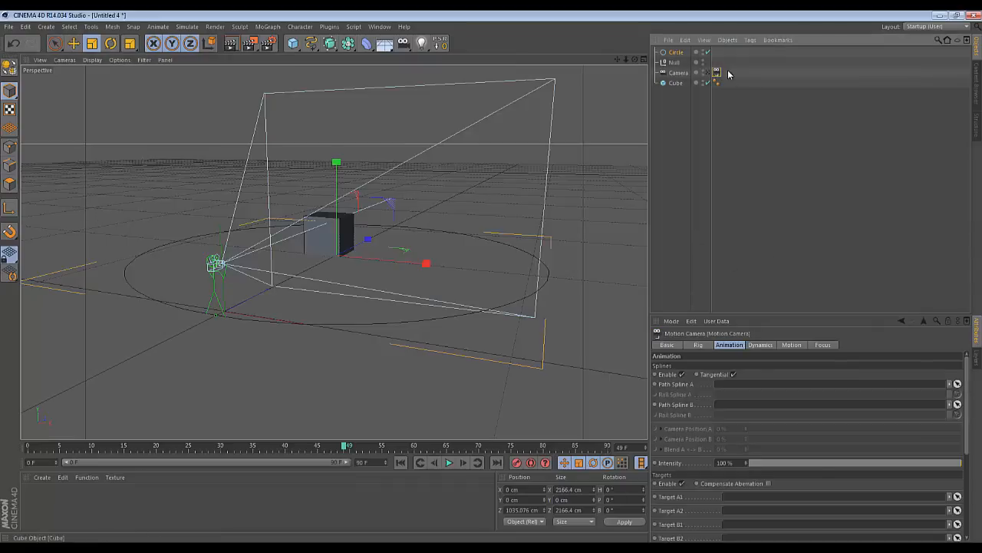
# Link the Circle as Path Spline A, extend the timeline to 250 frames, and play.
pyautogui.click(677, 52)
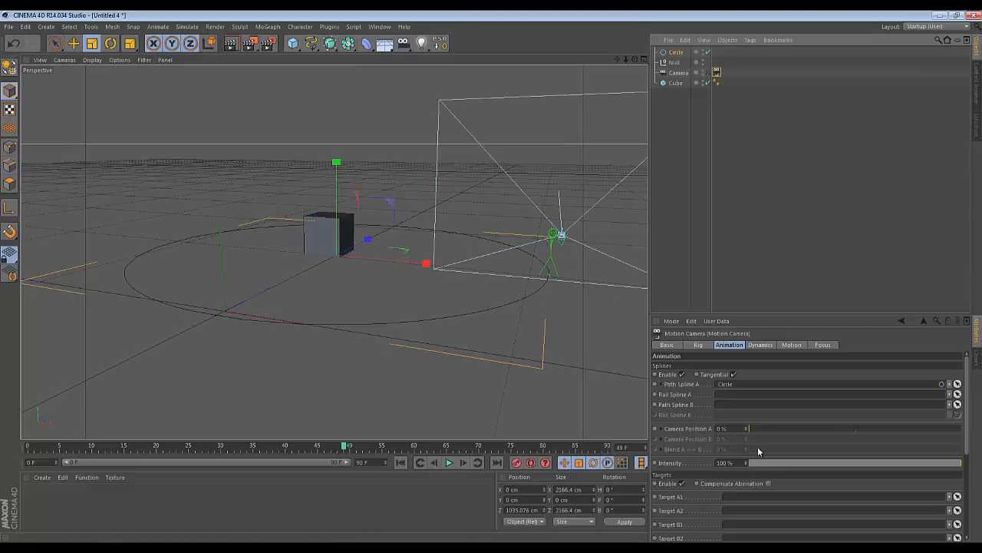
pyautogui.moveTo(748, 428); pyautogui.dragTo(925, 428)
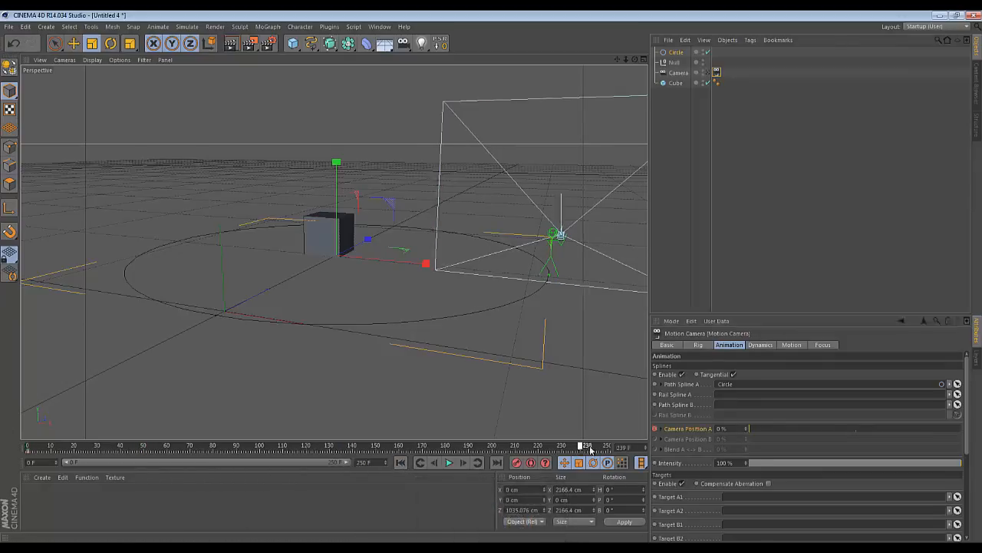
pyautogui.moveTo(587, 445); pyautogui.dragTo(553, 445)
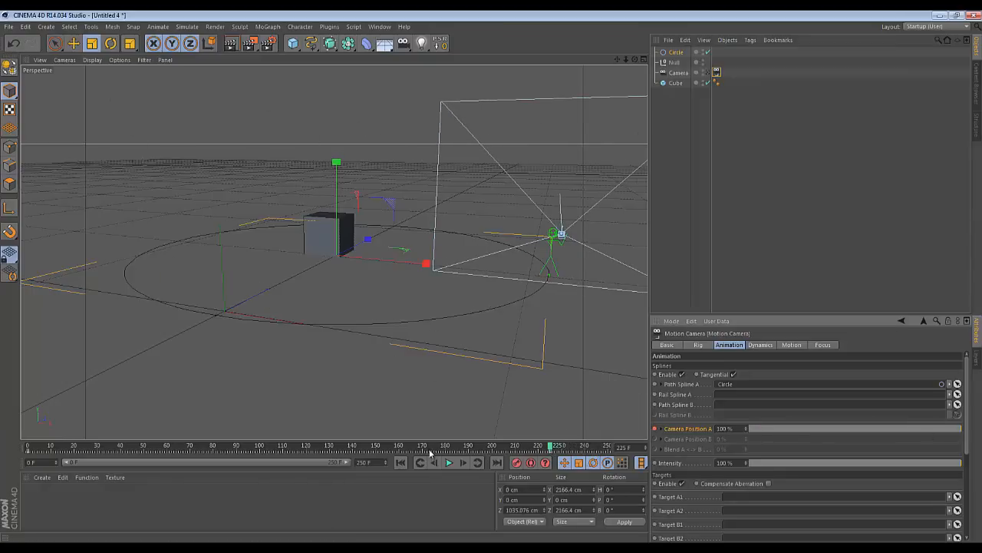
pyautogui.click(449, 462)
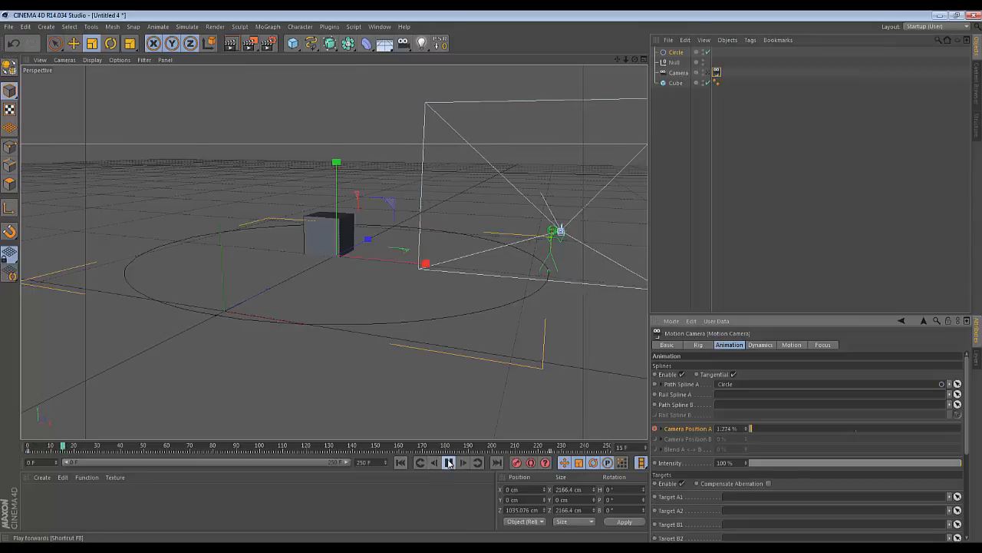
pyautogui.click(449, 462)
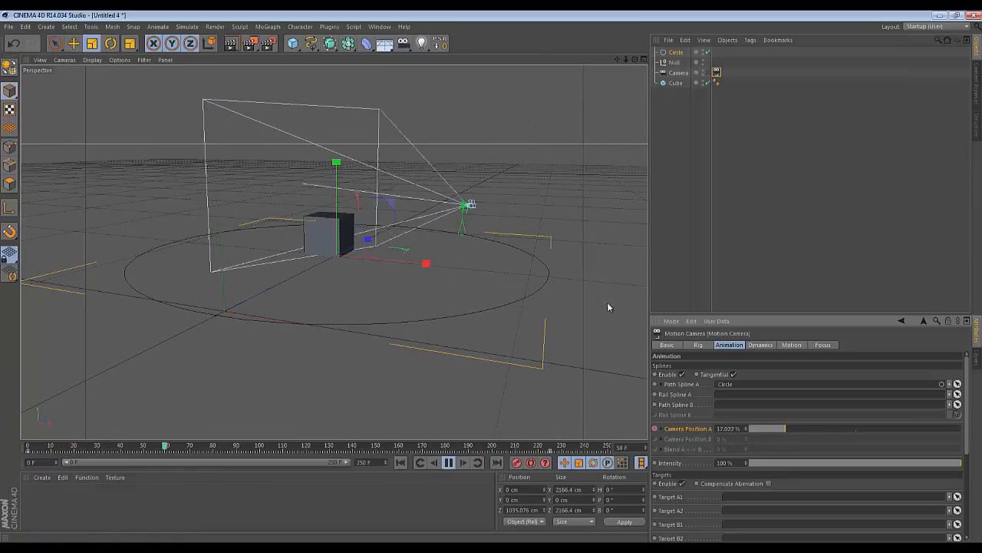
# In the Rig tab, view the orbiting scene through the Motion Camera.
pyautogui.click(698, 345)
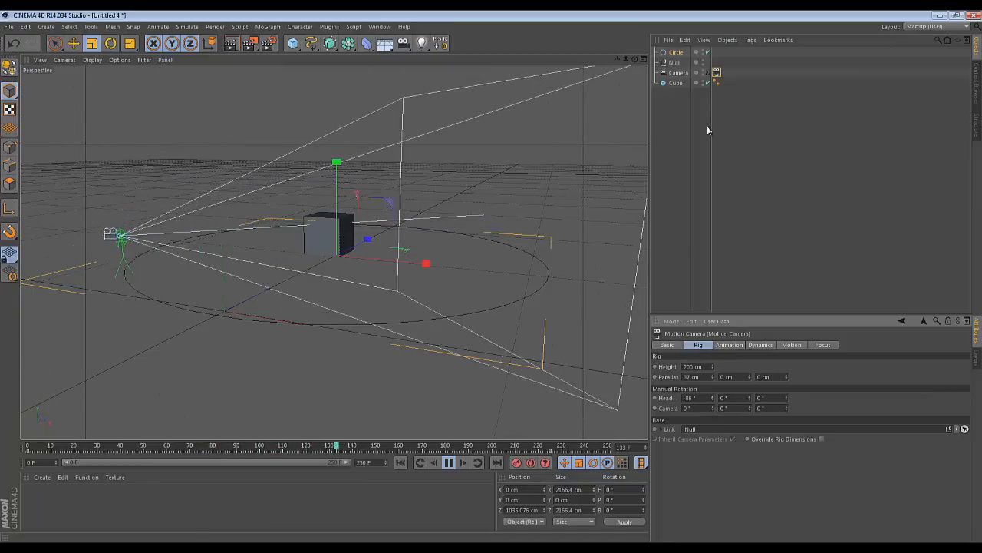
pyautogui.click(715, 72)
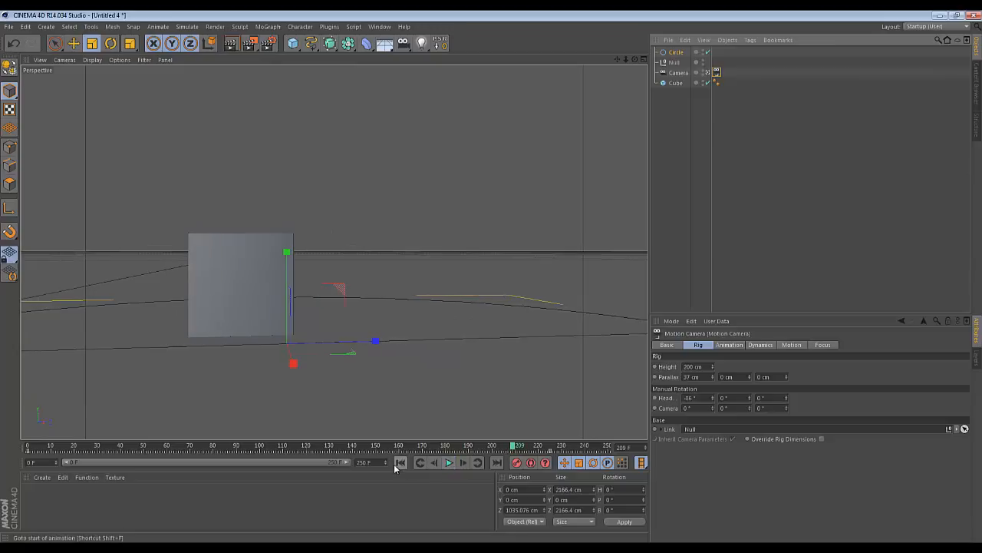
# Set the Cube as Target A1, switch to the editor camera, and play from the start.
pyautogui.click(400, 462)
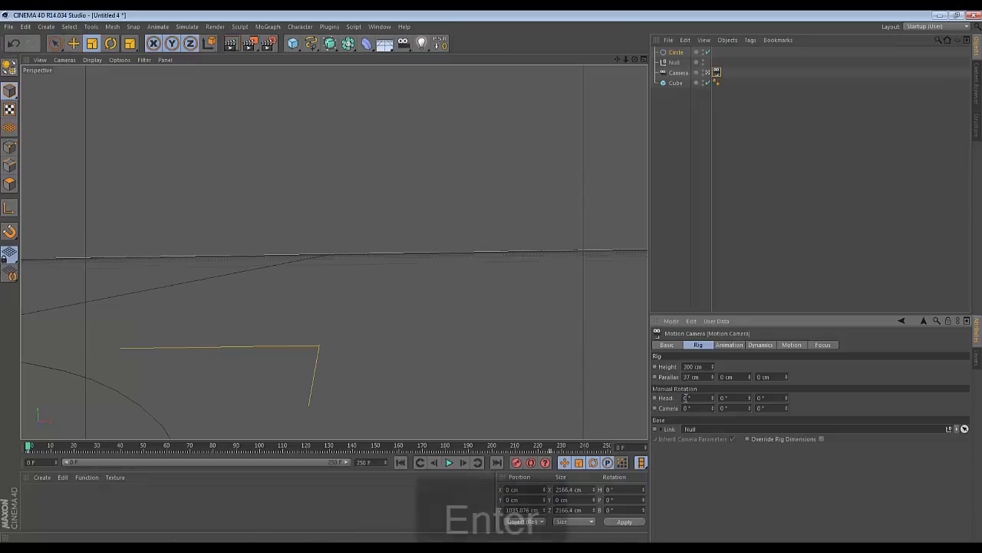
pyautogui.click(729, 344)
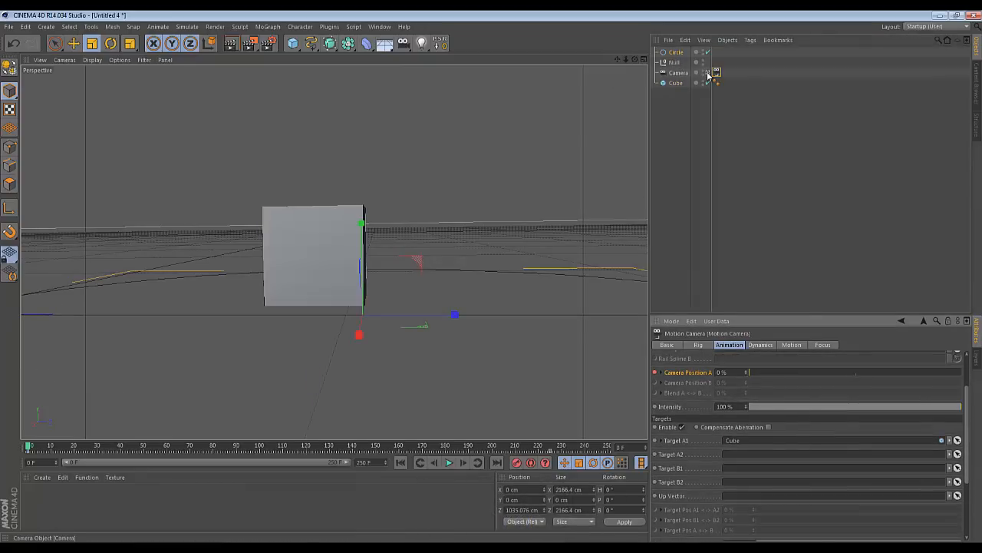
pyautogui.click(449, 462)
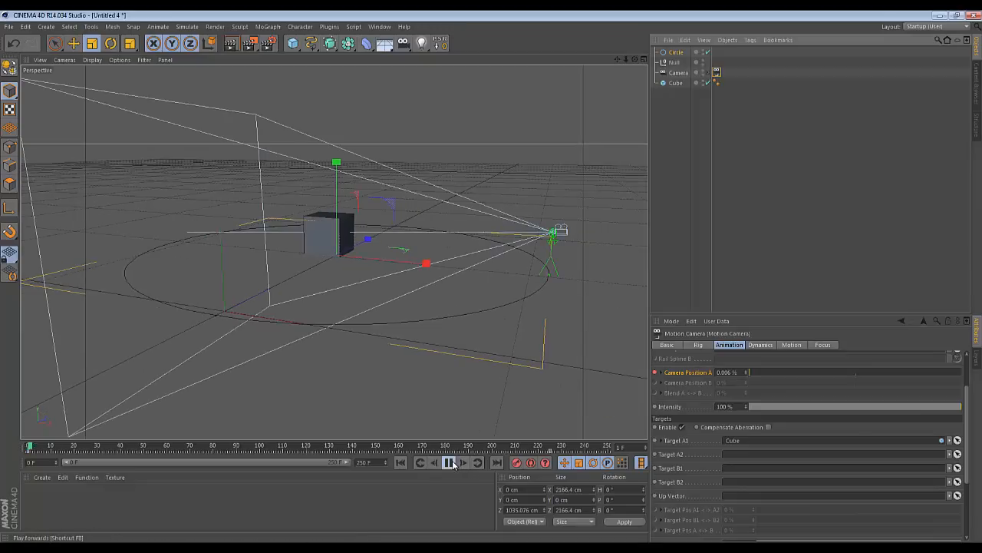
pyautogui.click(448, 462)
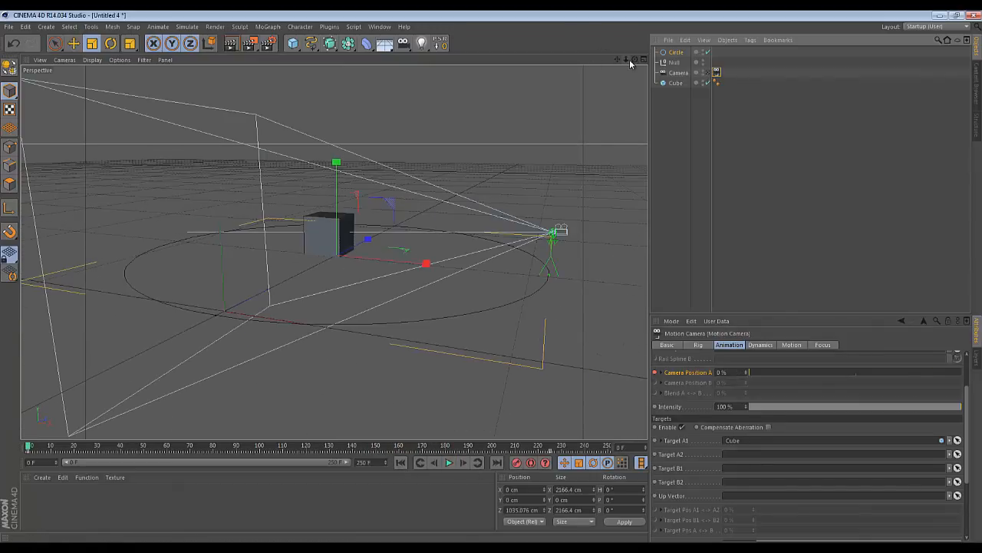
# Move the cube up and away at later frames, record its position keys, and rewind.
pyautogui.click(675, 82)
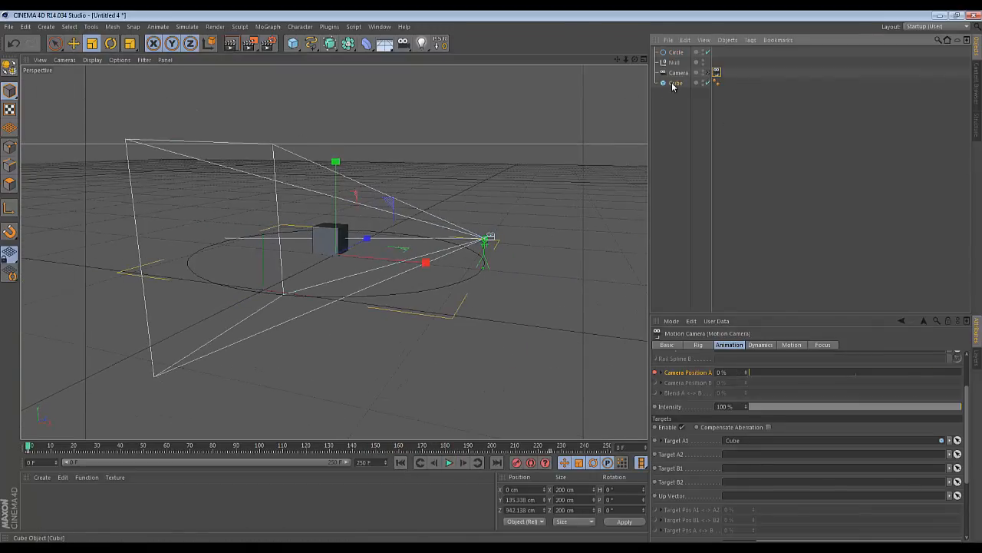
pyautogui.click(676, 82)
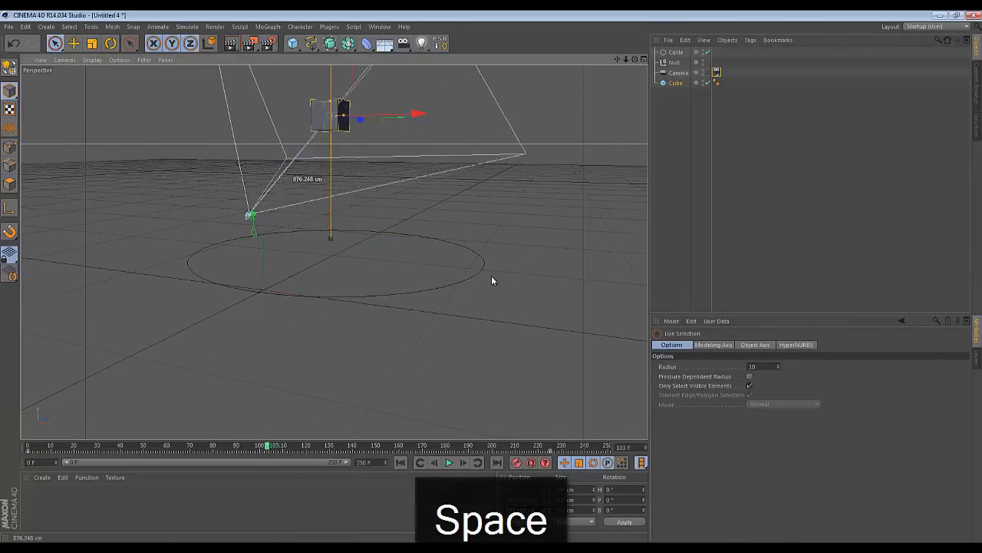
pyautogui.press('space')
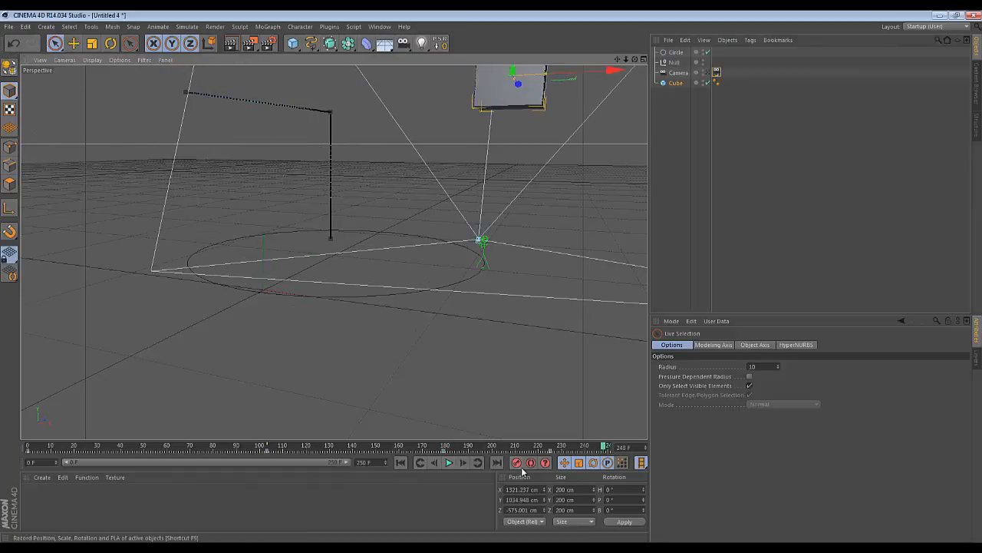
pyautogui.click(400, 462)
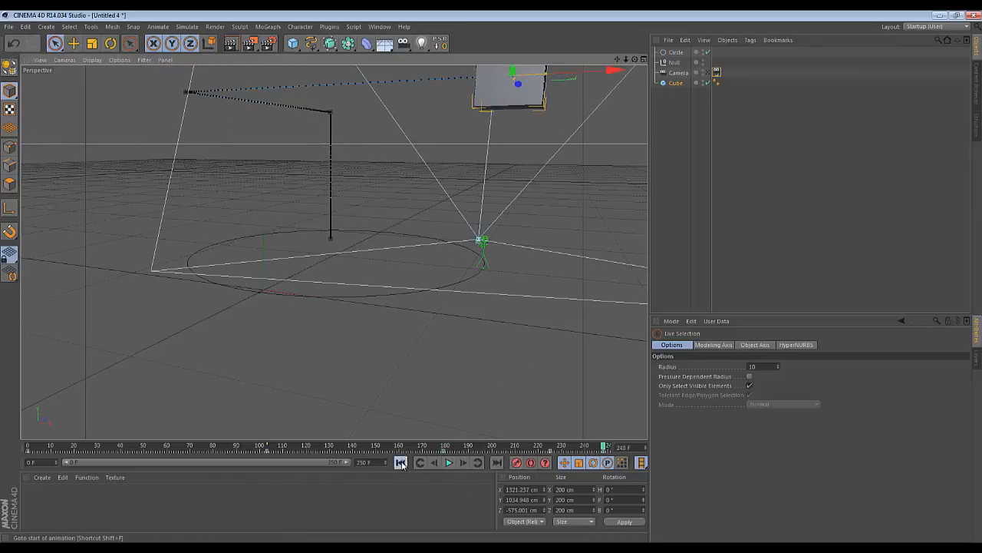
pyautogui.click(448, 462)
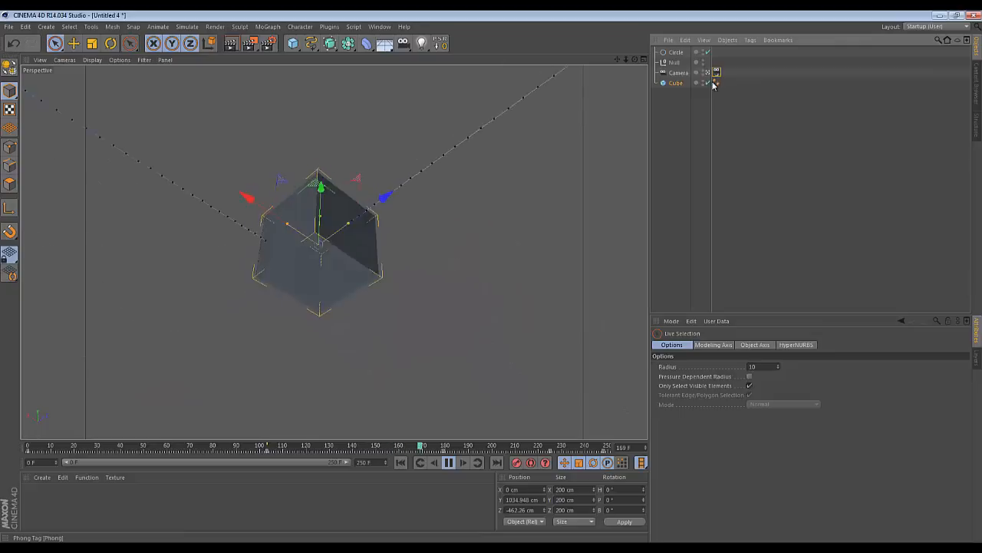
# Add a sphere, raise it above the circle, and link it as Target A2.
pyautogui.click(679, 72)
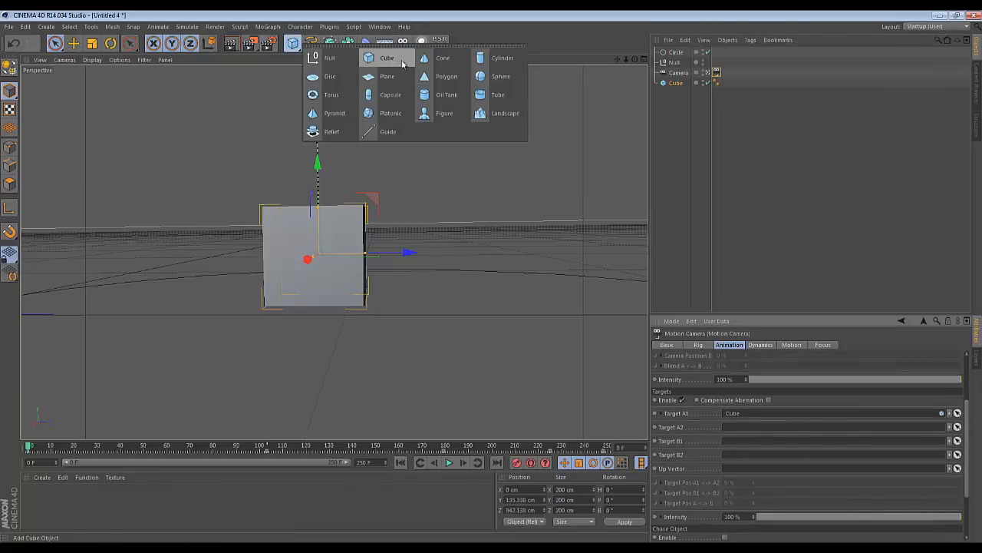
pyautogui.click(500, 76)
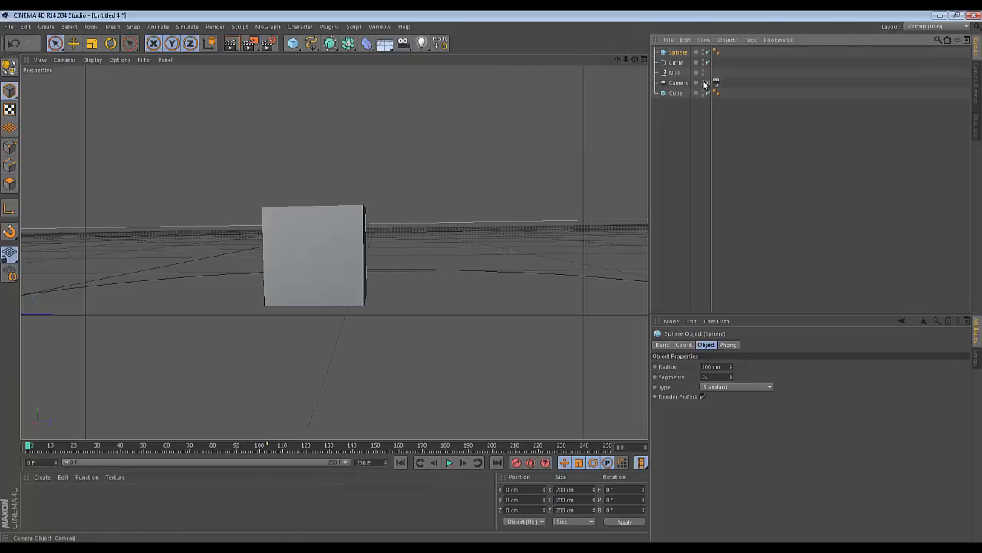
pyautogui.click(705, 83)
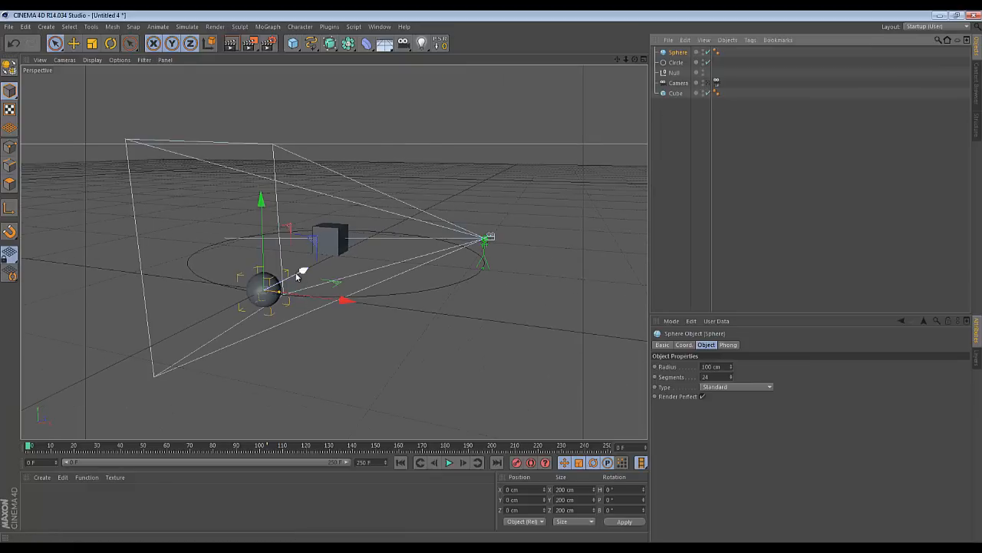
pyautogui.moveTo(263, 292); pyautogui.dragTo(388, 231)
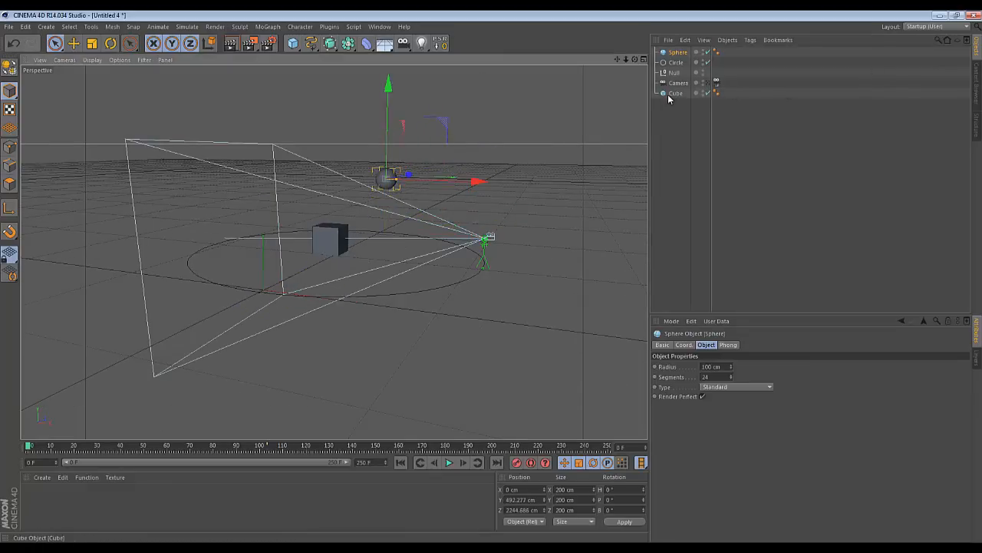
pyautogui.click(678, 83)
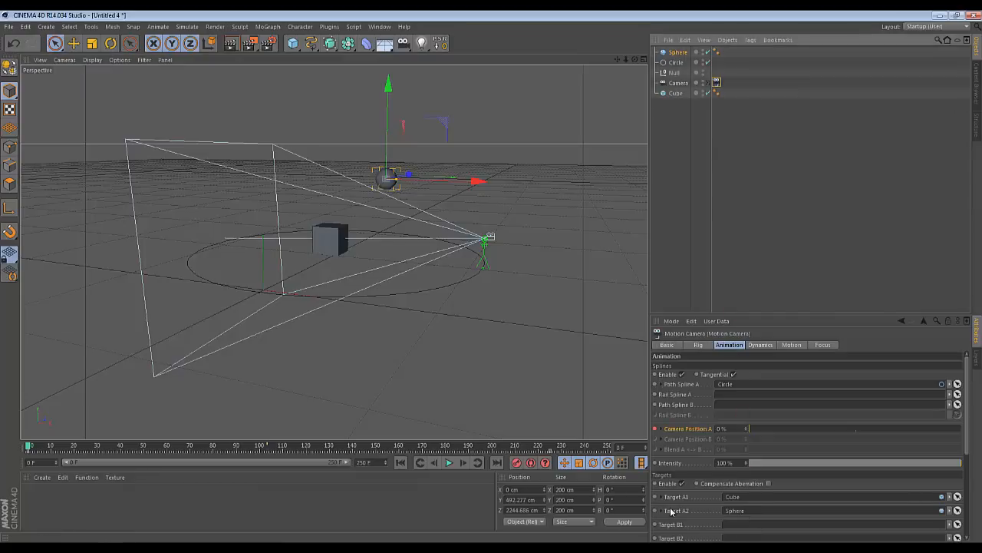
# Play the animation and test the Target Pos A1 <-> A2 slider between Cube and Sphere.
pyautogui.click(448, 462)
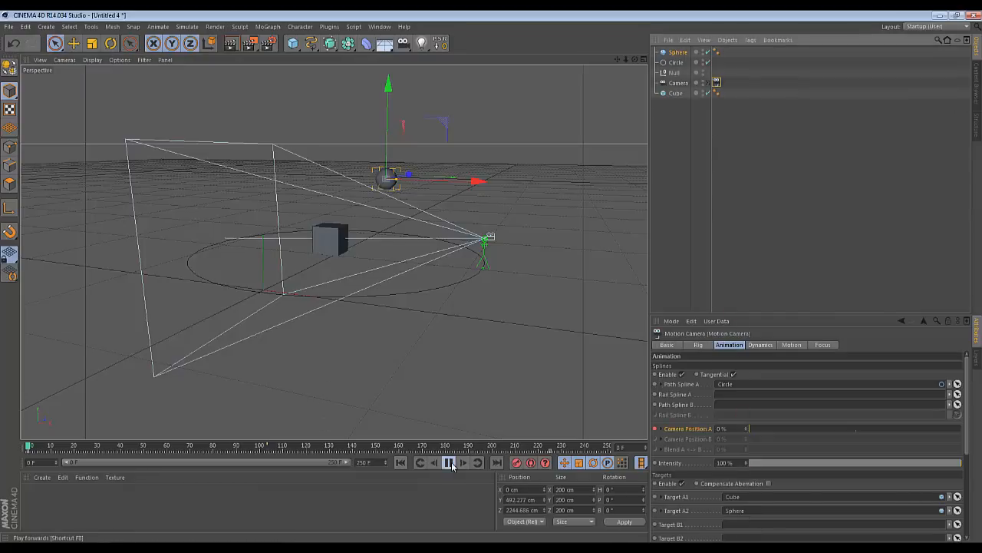
pyautogui.click(449, 462)
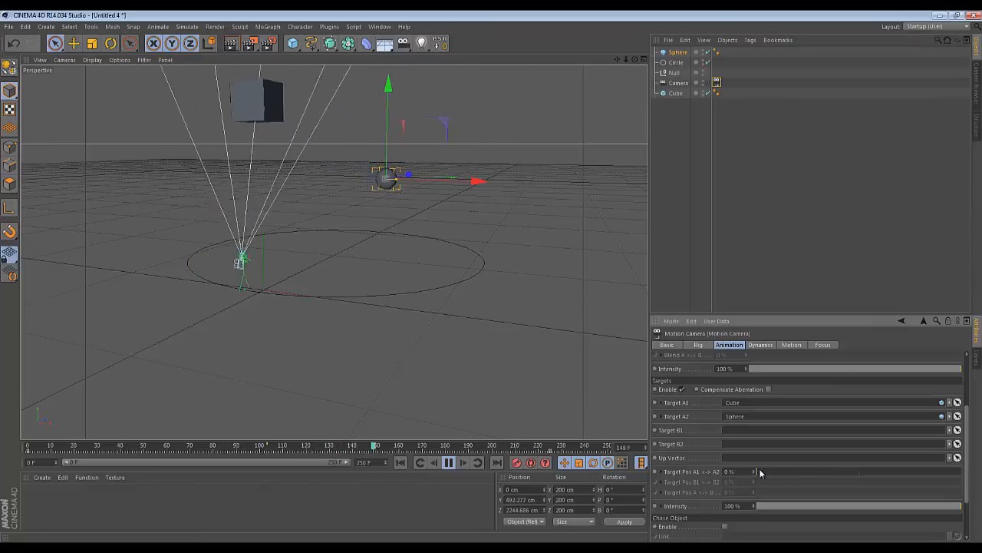
pyautogui.moveTo(756, 472); pyautogui.dragTo(802, 474)
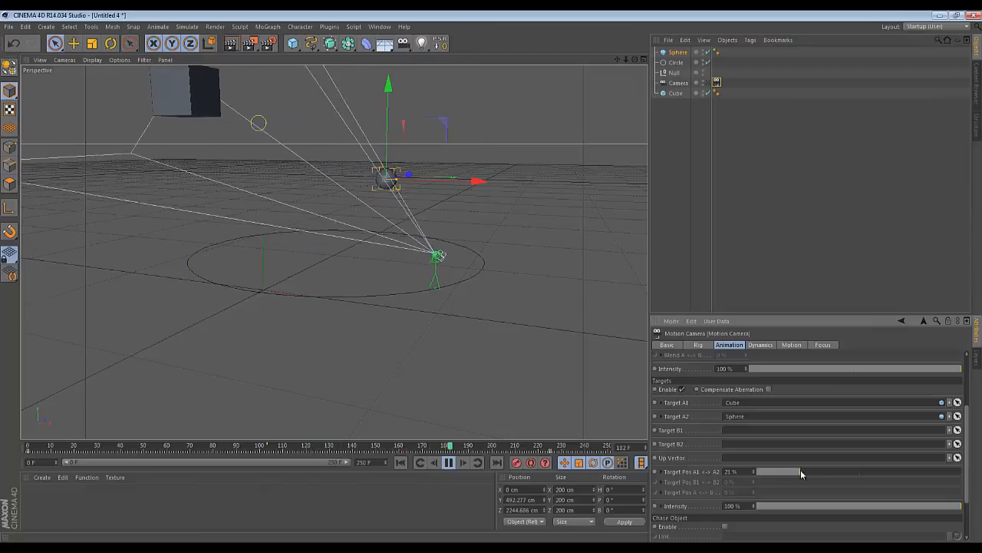
pyautogui.moveTo(802, 471); pyautogui.dragTo(967, 471)
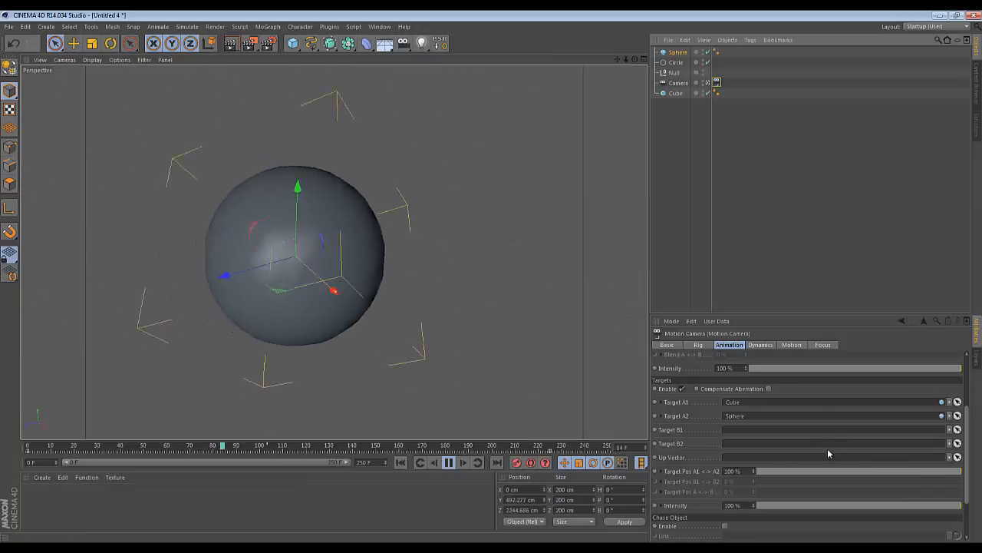
pyautogui.moveTo(756, 471); pyautogui.dragTo(789, 472)
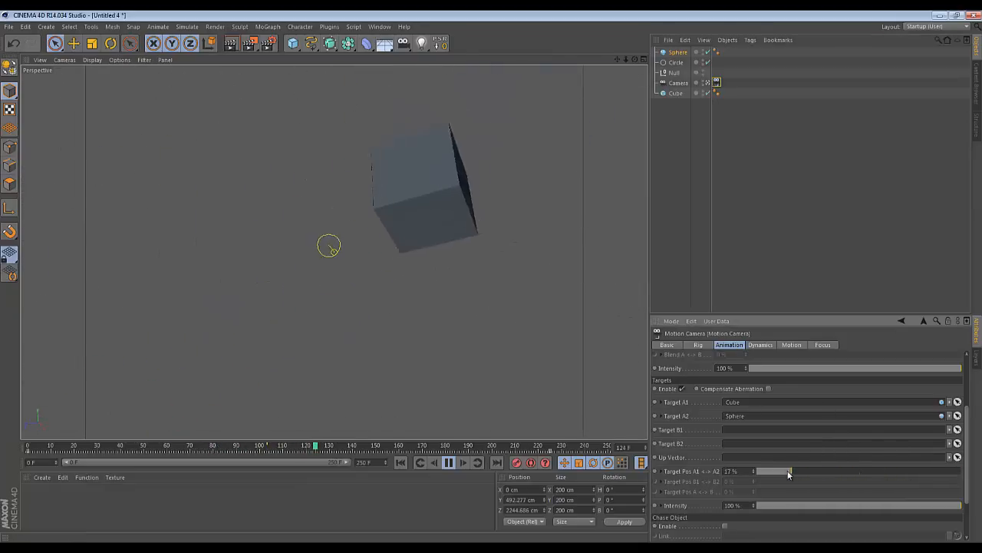
# Settle Target Pos A1 <-> A2 at 25% and lower target Intensity to 15%.
pyautogui.moveTo(790, 471); pyautogui.dragTo(754, 482)
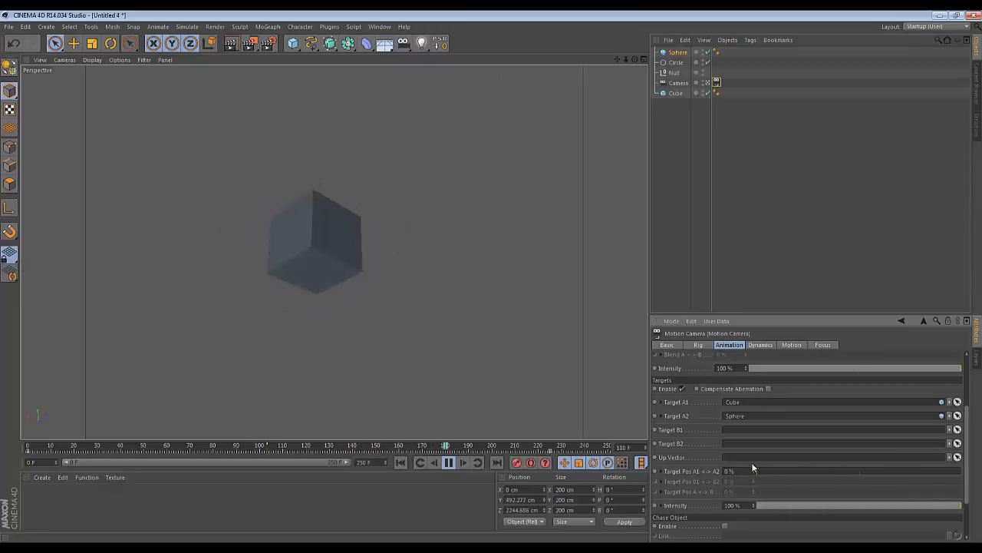
pyautogui.moveTo(756, 471); pyautogui.dragTo(921, 470)
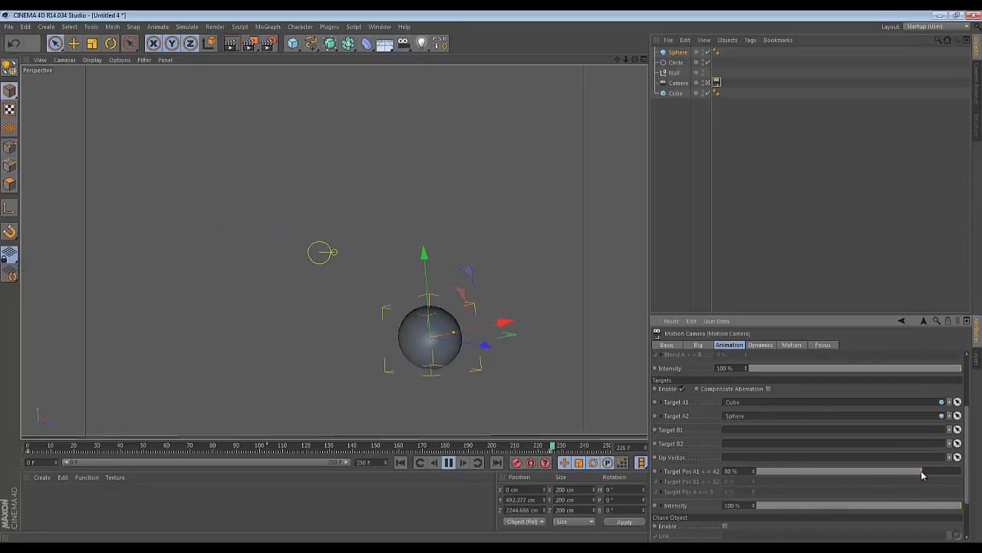
pyautogui.moveTo(921, 470); pyautogui.dragTo(775, 471)
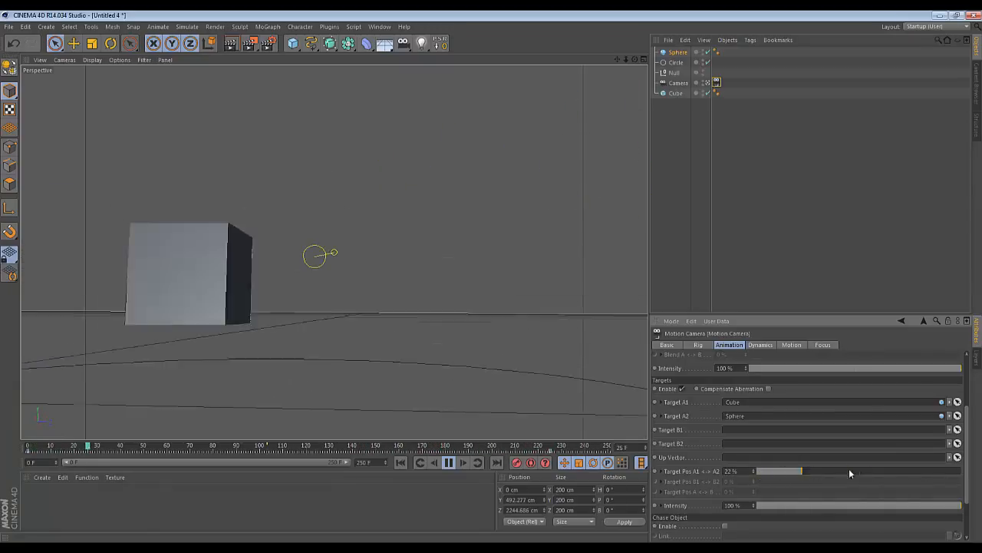
pyautogui.moveTo(787, 472); pyautogui.dragTo(840, 474)
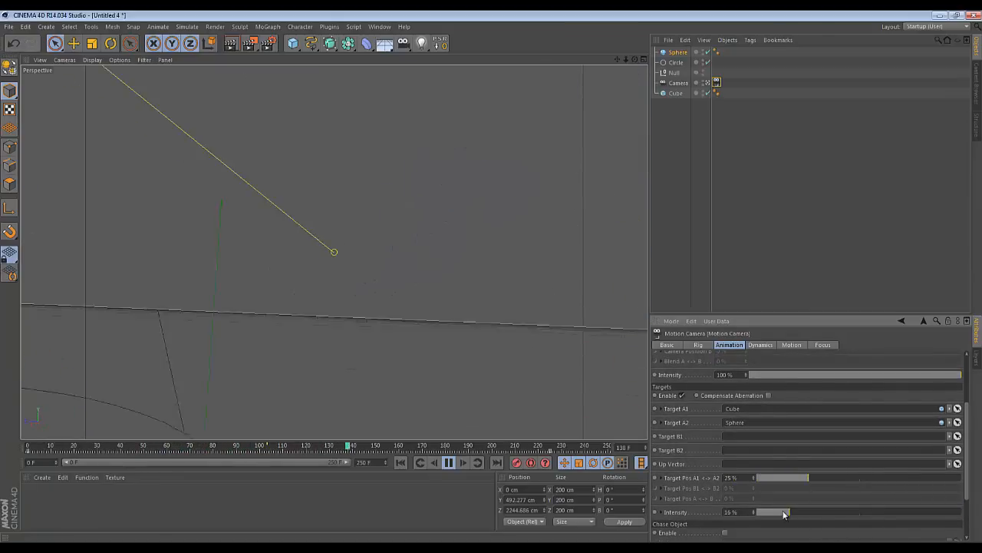
# Raise the targets Intensity slider and test the path Intensity slider.
pyautogui.moveTo(787, 512); pyautogui.dragTo(951, 512)
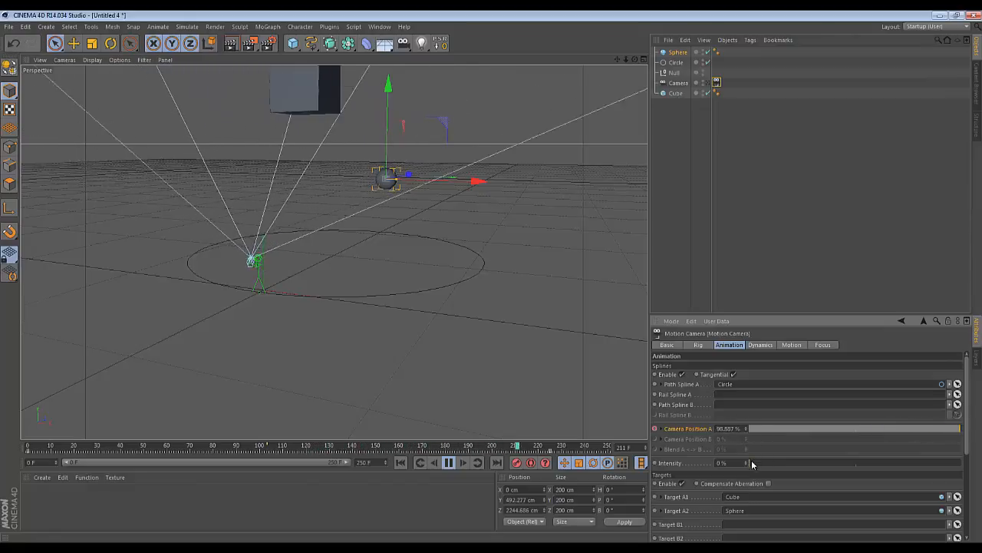
pyautogui.moveTo(748, 463); pyautogui.dragTo(855, 463)
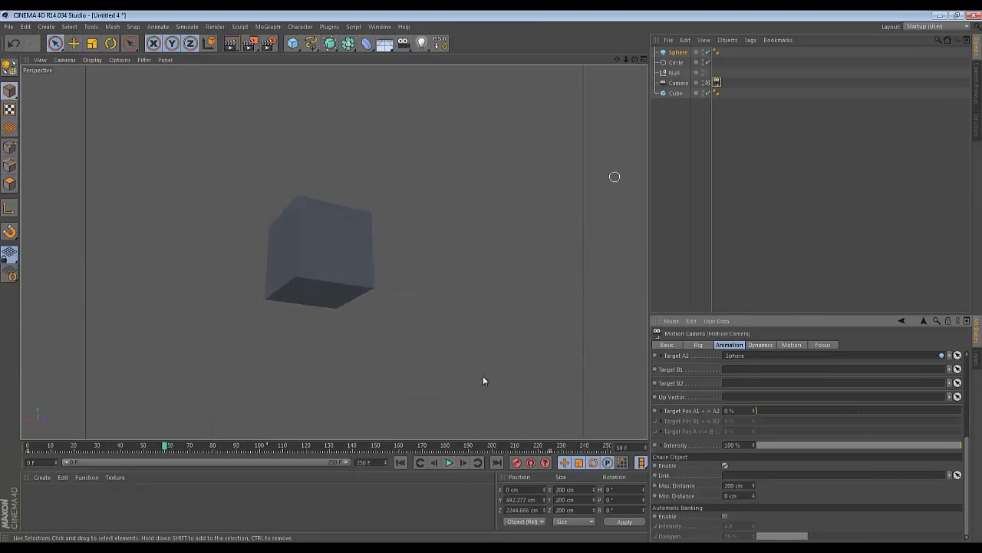
# Rewind and play the camera orbit, then clear the Motion Camera's Target link.
pyautogui.click(678, 82)
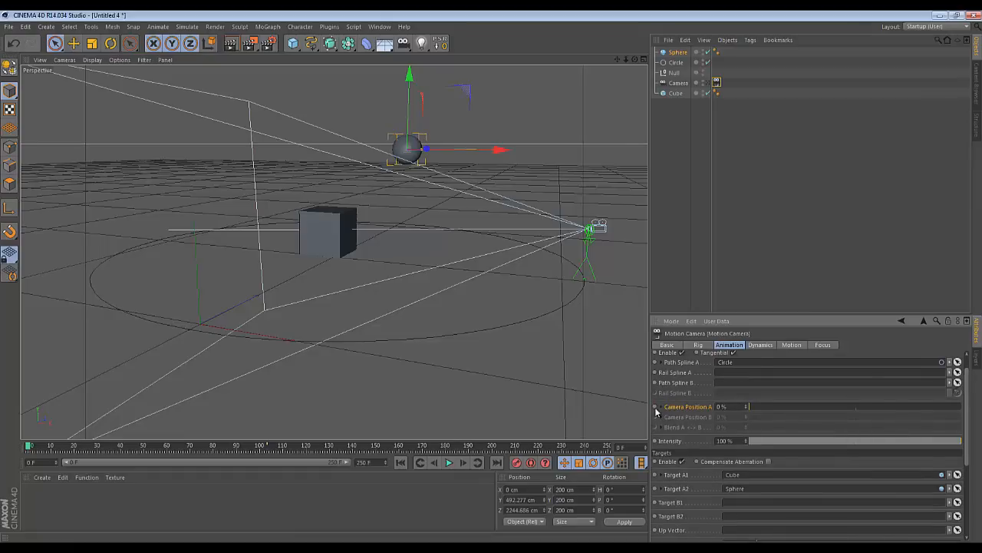
pyautogui.moveTo(449, 463)
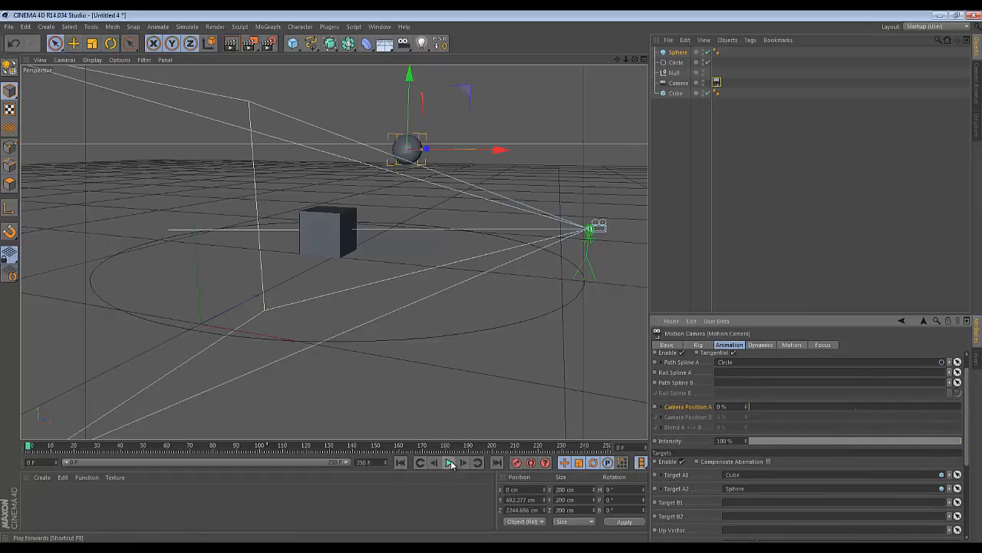
pyautogui.click(449, 462)
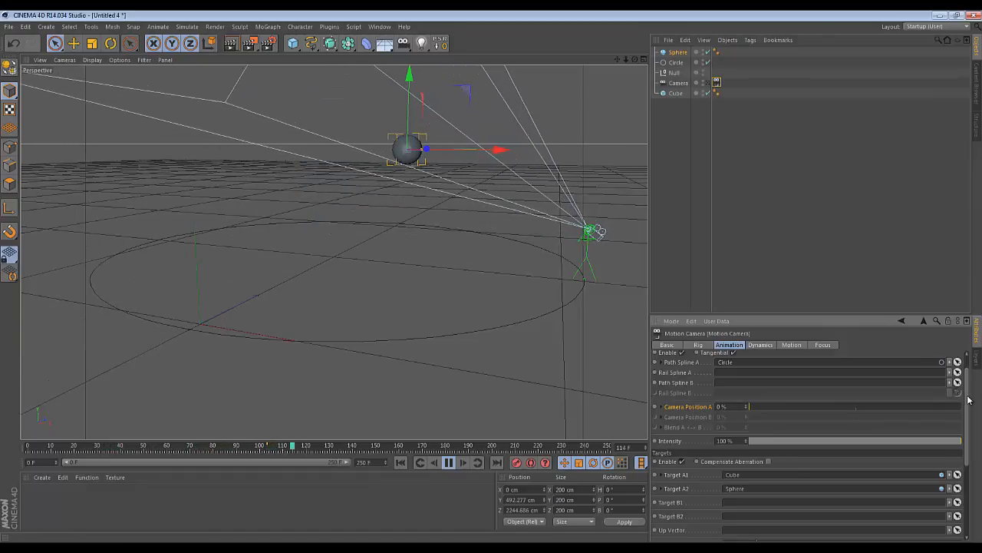
pyautogui.scroll(-3)
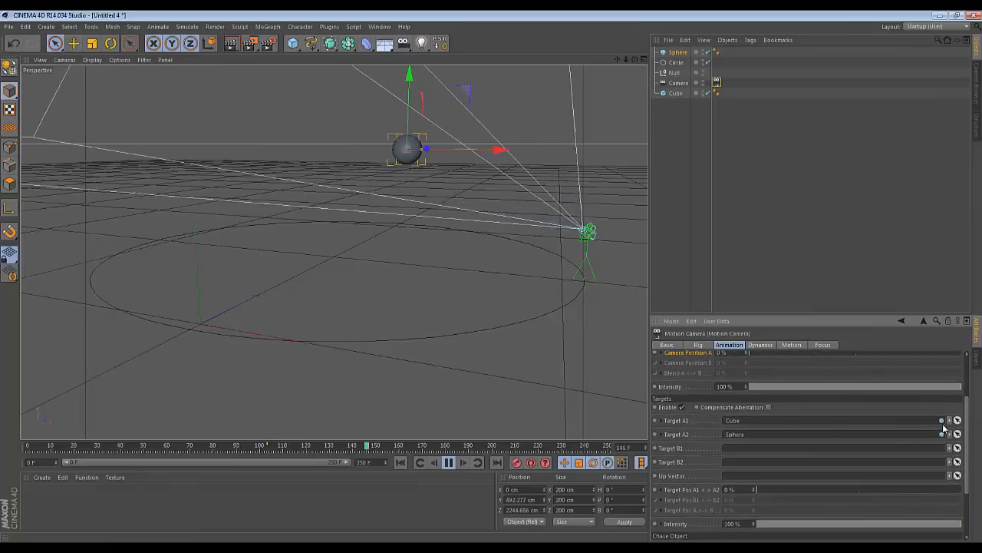
pyautogui.click(942, 420)
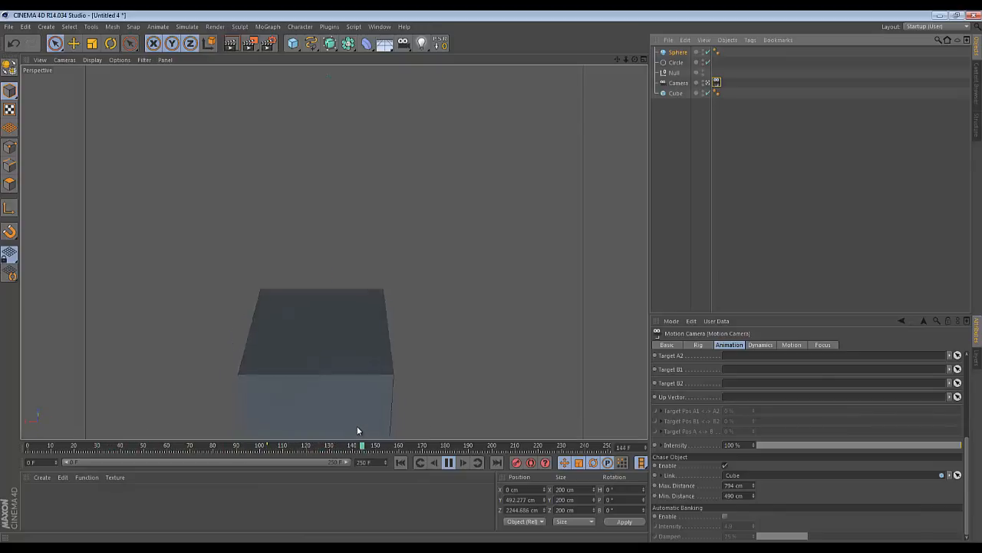
pyautogui.click(449, 462)
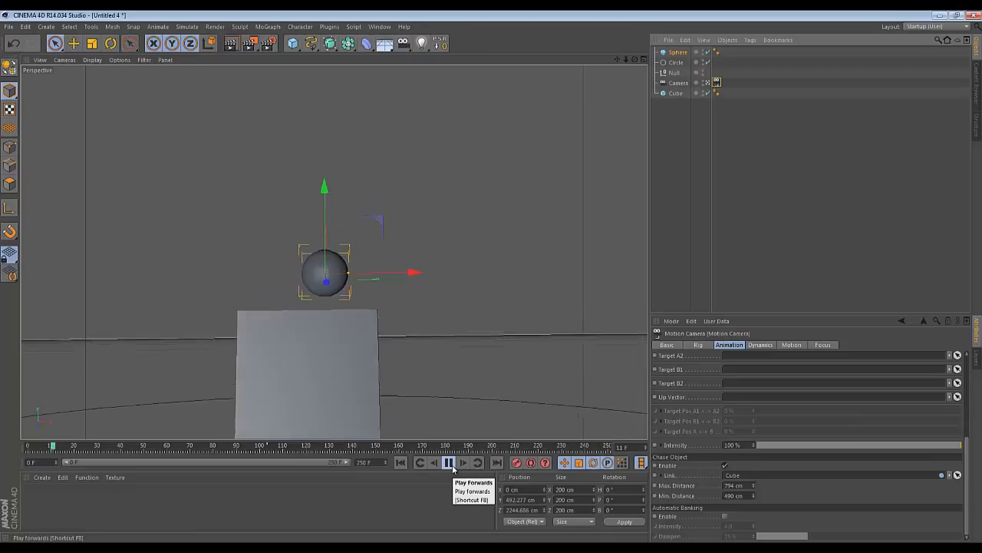
pyautogui.click(448, 462)
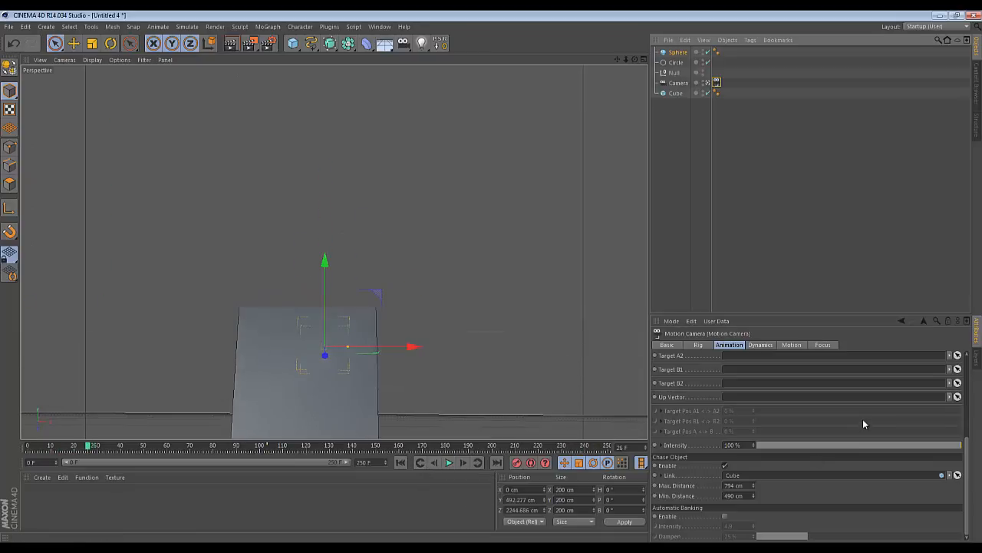
pyautogui.click(759, 344)
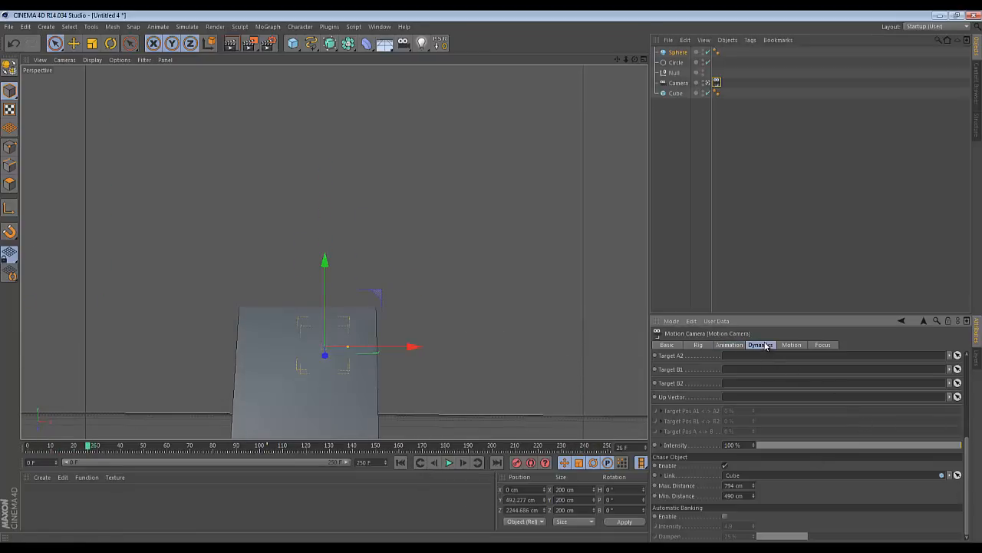
# Tick Enable Focus Control in the Focus tab, reviewing the Dynamics and Animation tabs.
pyautogui.click(760, 345)
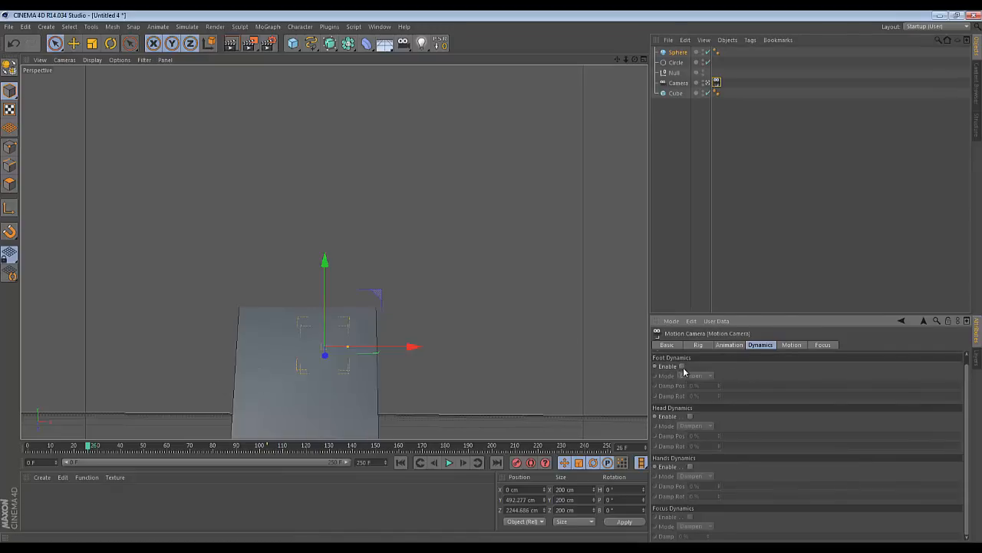
pyautogui.click(682, 366)
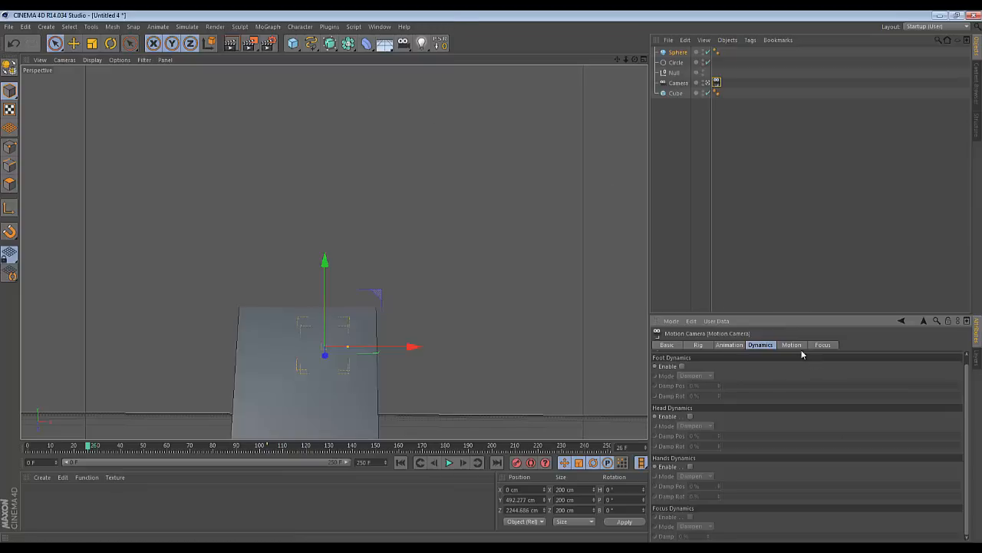
pyautogui.click(823, 344)
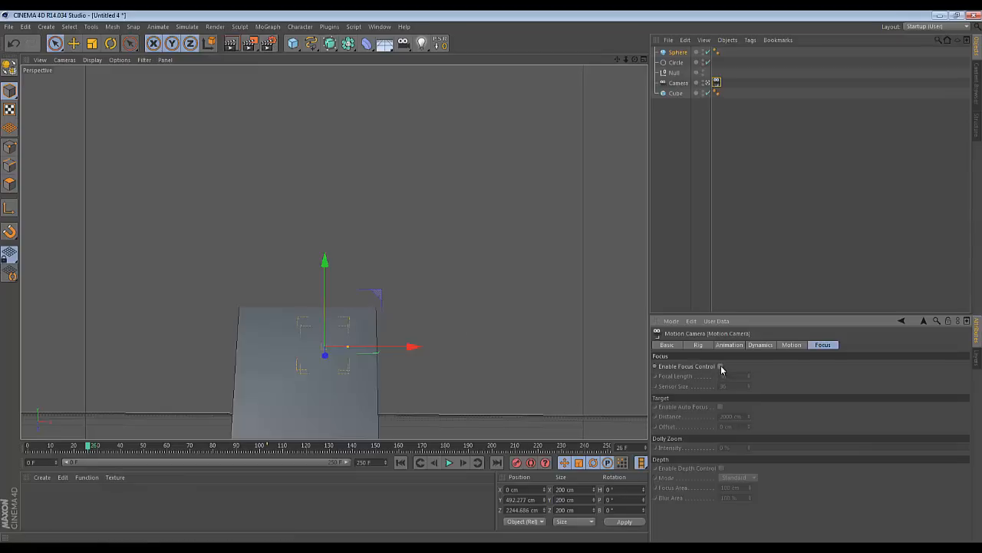
pyautogui.click(720, 366)
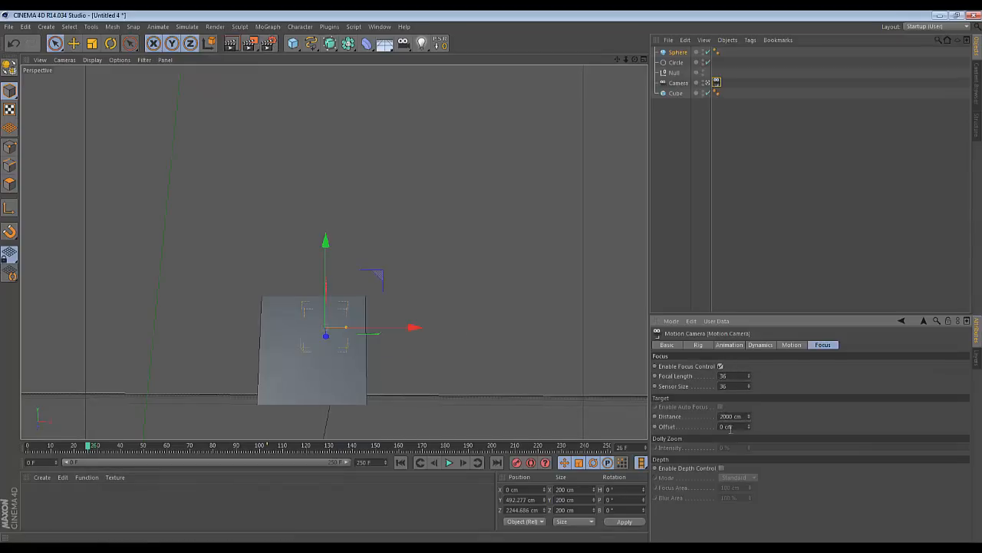
pyautogui.moveTo(710, 288)
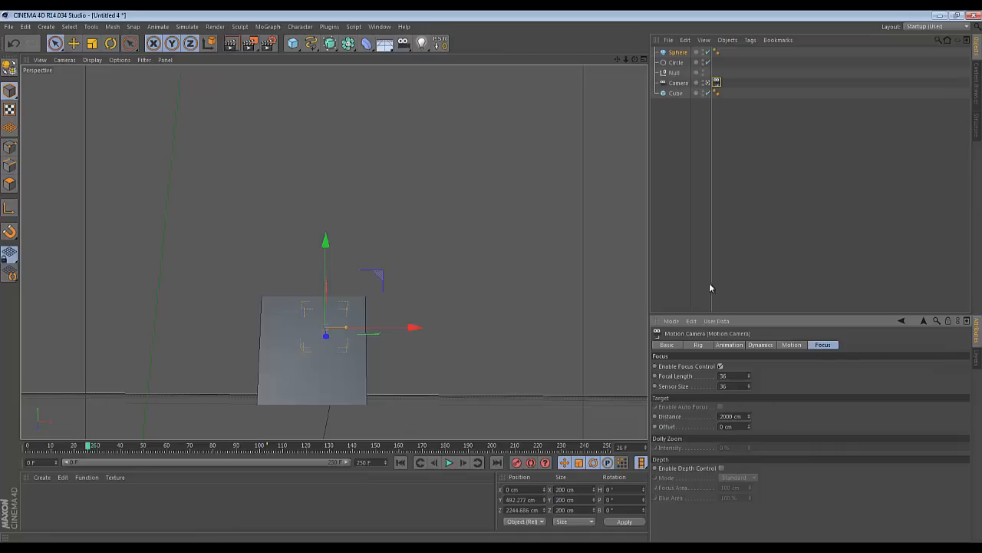
pyautogui.click(728, 345)
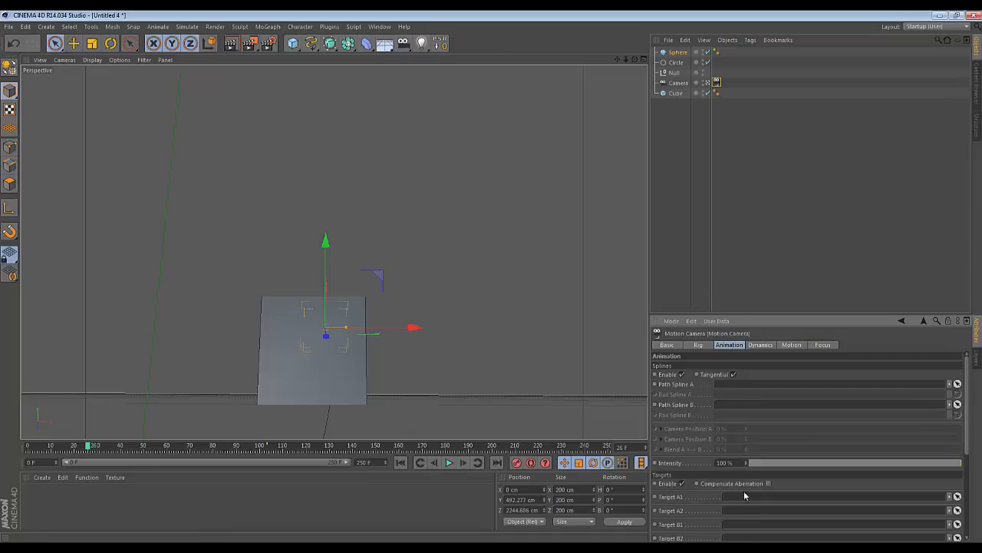
pyautogui.click(822, 344)
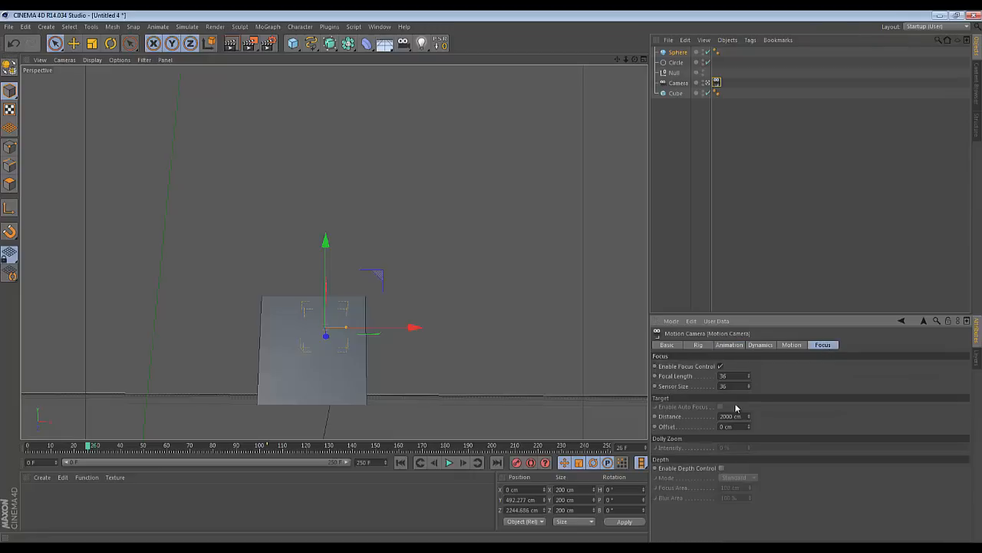
pyautogui.moveTo(764, 464)
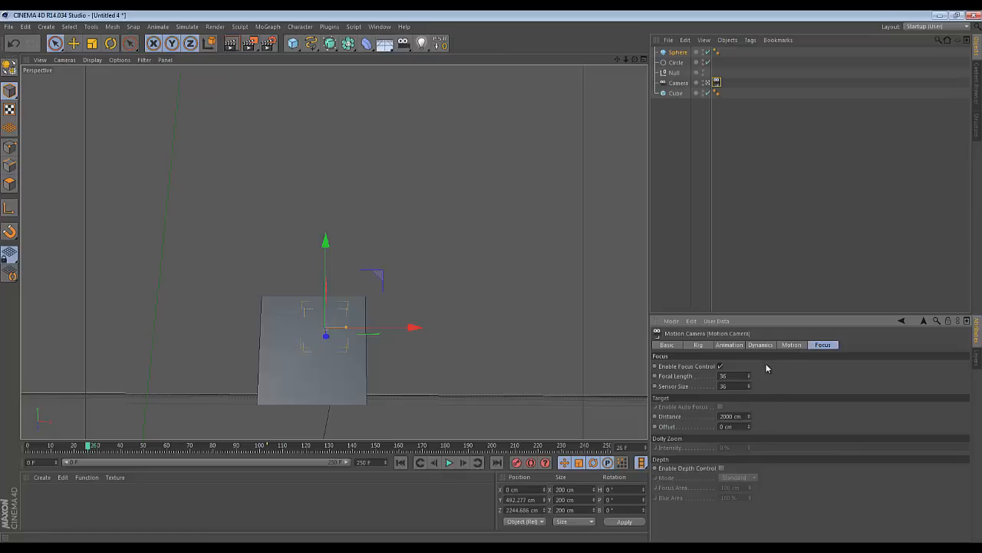
pyautogui.click(791, 344)
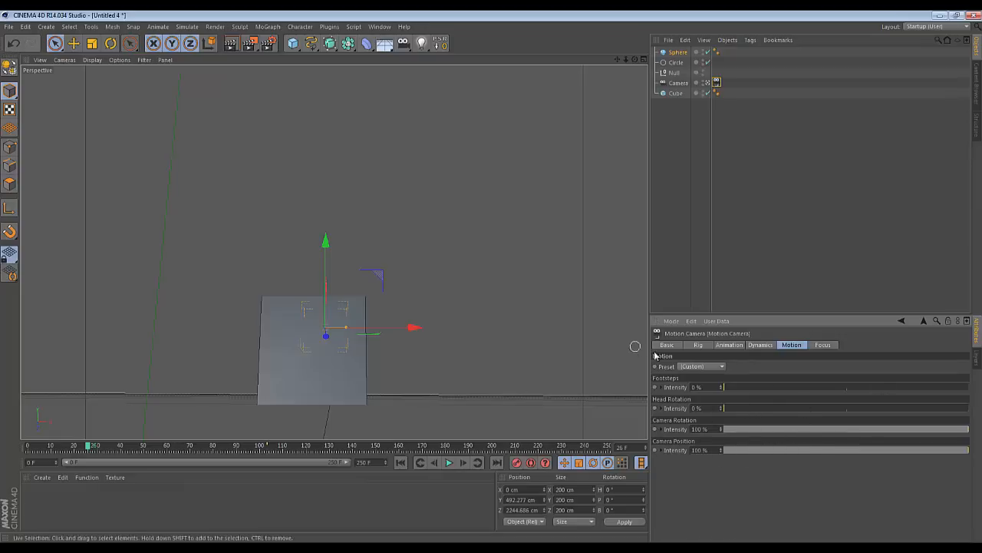
# Try the SteadyCam 2 and SteadyCam 1 presets, then return the preset to Custom.
pyautogui.click(701, 367)
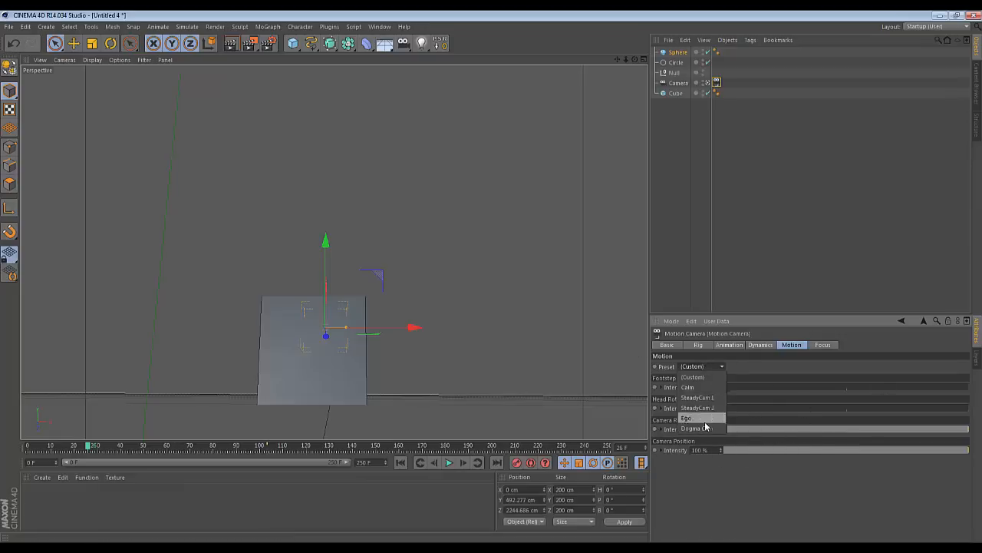
pyautogui.moveTo(698, 408)
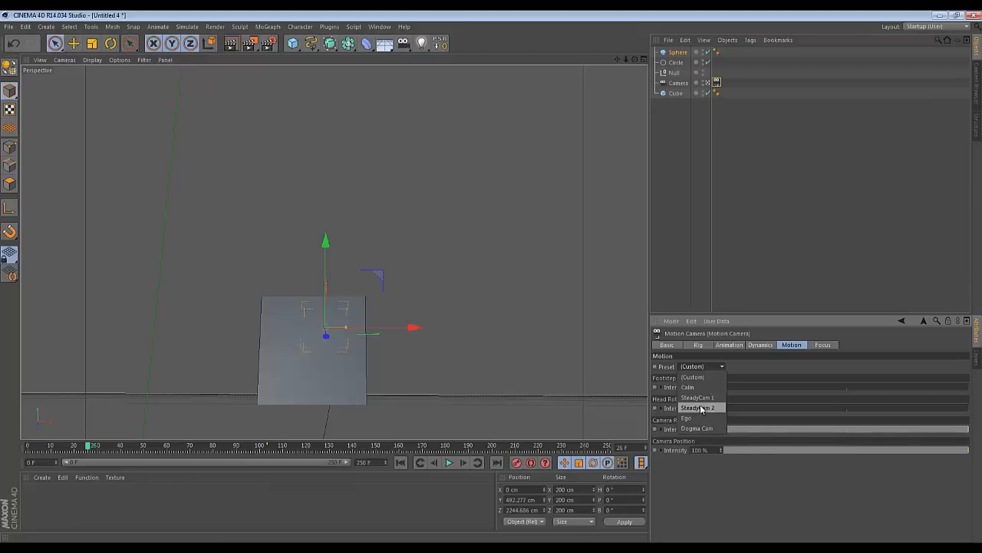
pyautogui.click(697, 427)
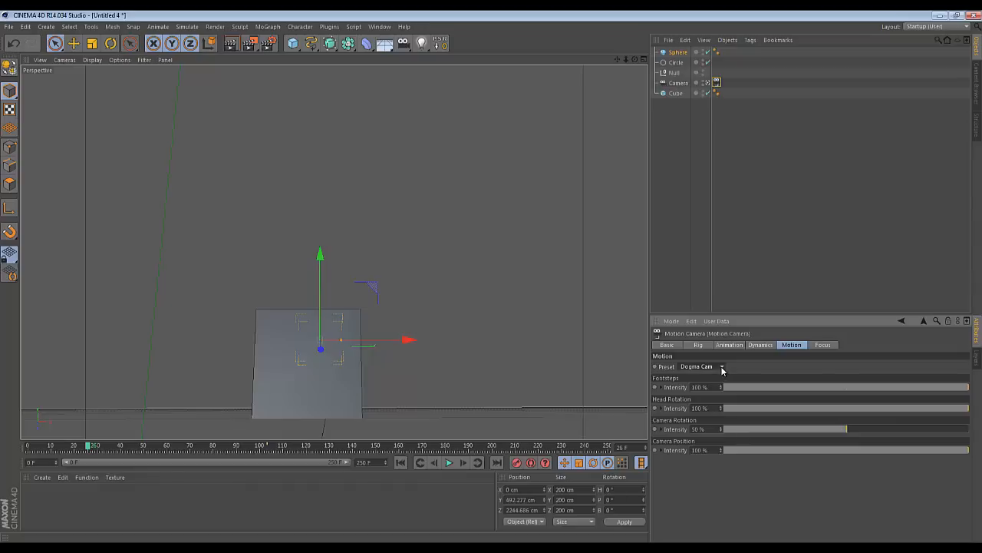
pyautogui.click(699, 366)
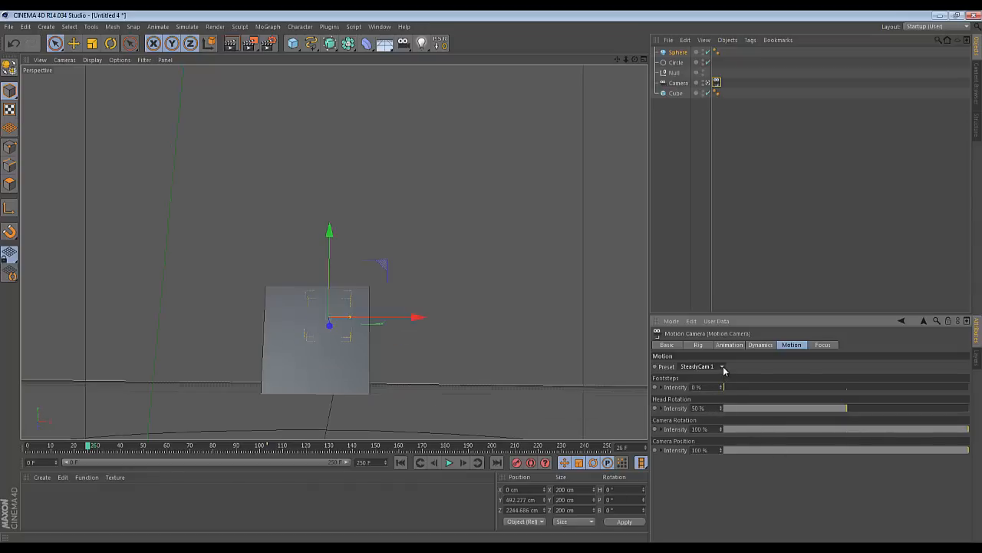
pyautogui.click(722, 366)
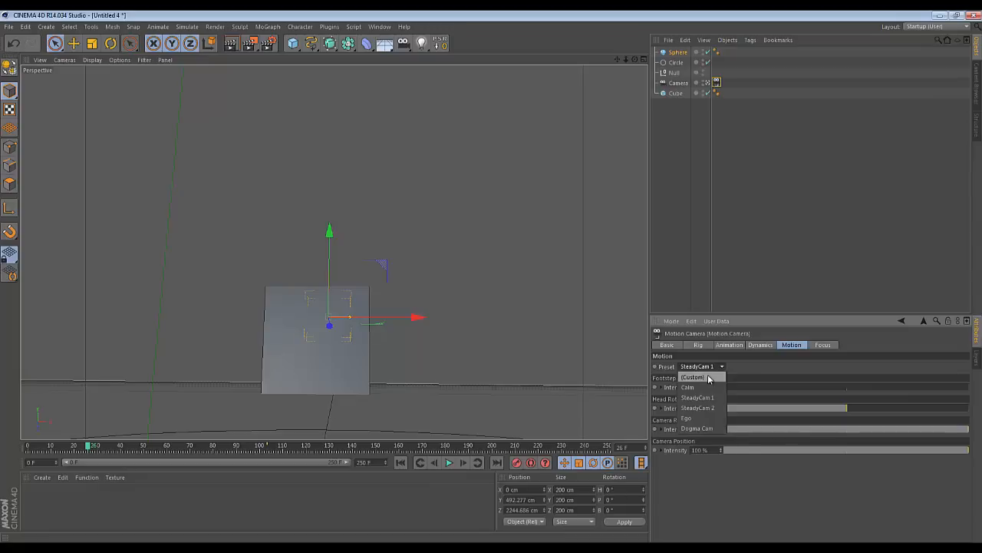
pyautogui.click(692, 377)
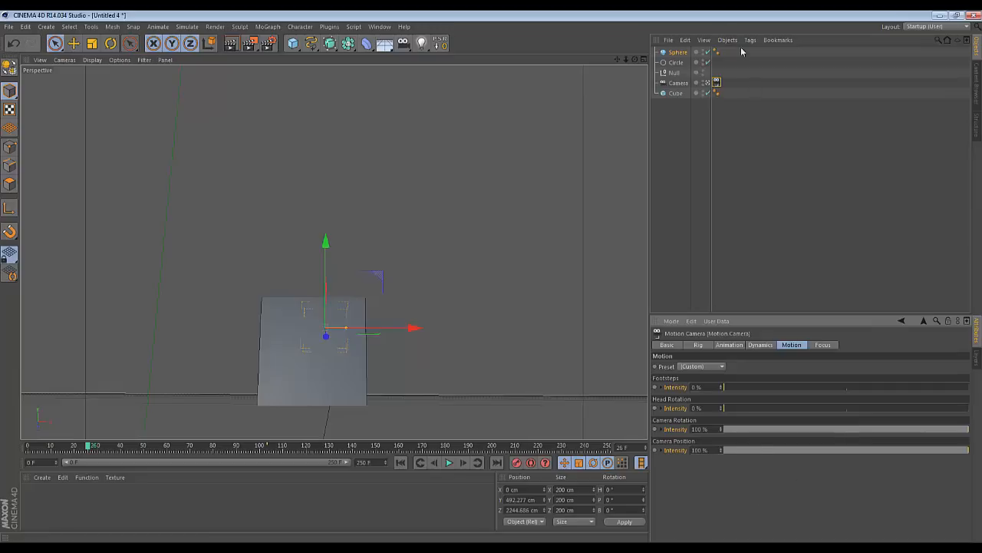
# Add a Vibrate tag to the Camera from the Object Manager's tag menu.
pyautogui.click(677, 93)
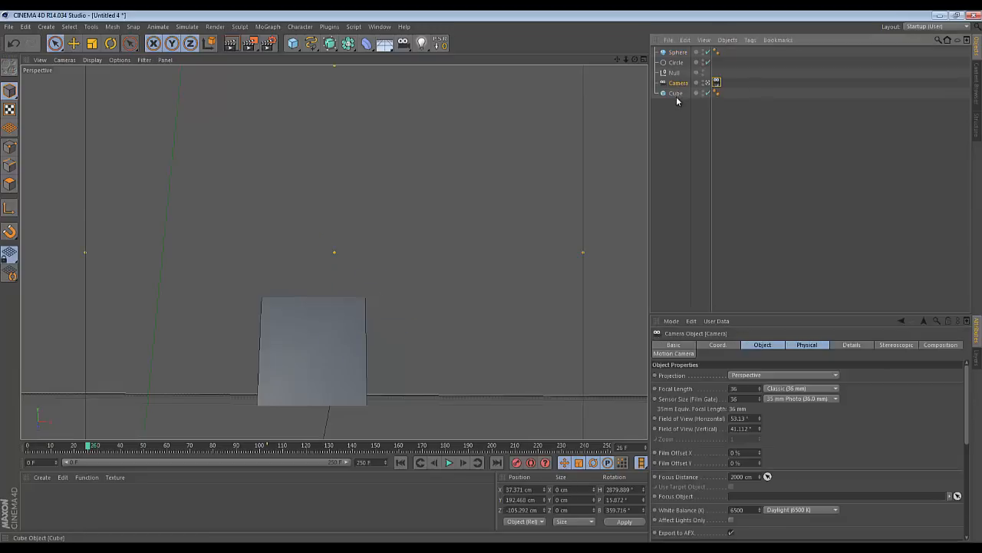
pyautogui.click(675, 92)
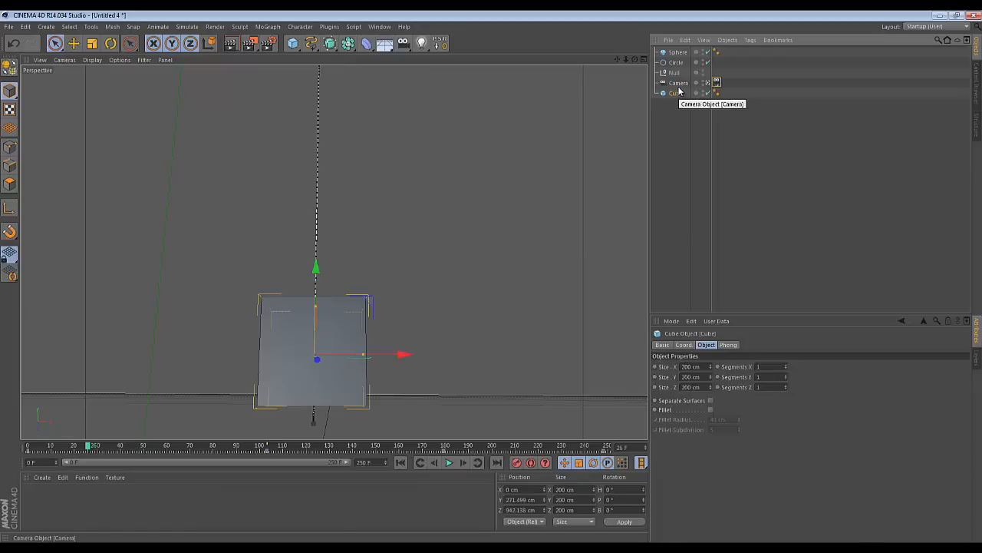
pyautogui.moveTo(626, 63)
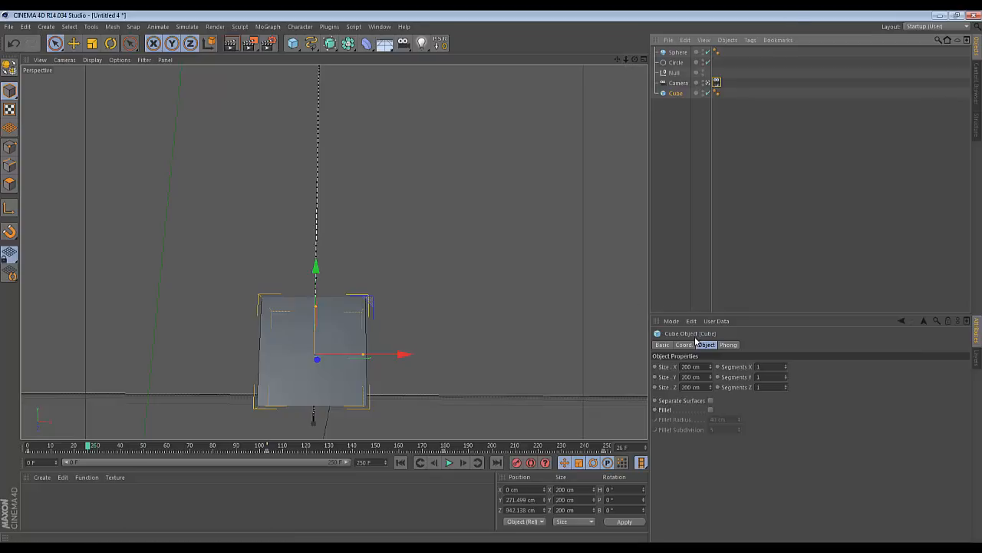
pyautogui.rightClick(678, 83)
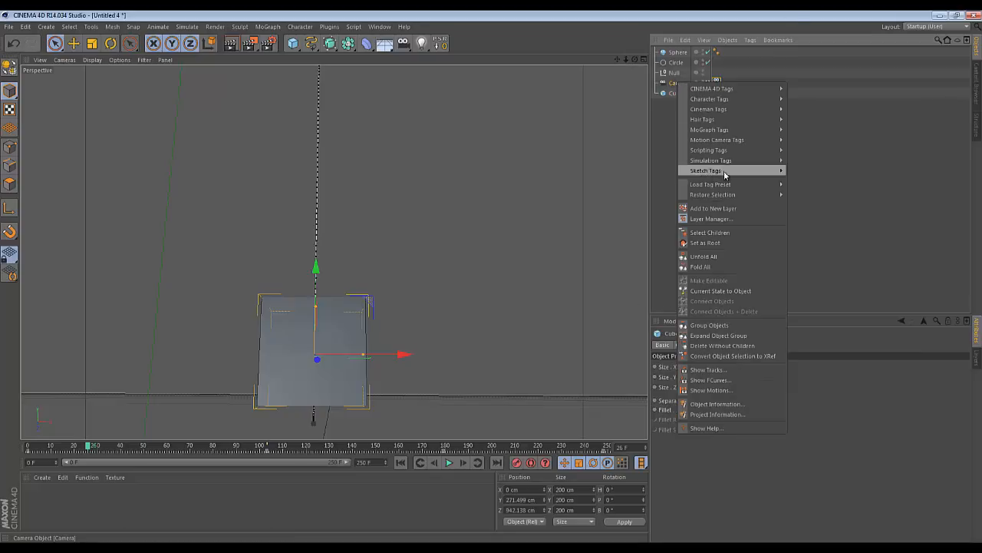
pyautogui.moveTo(708, 150)
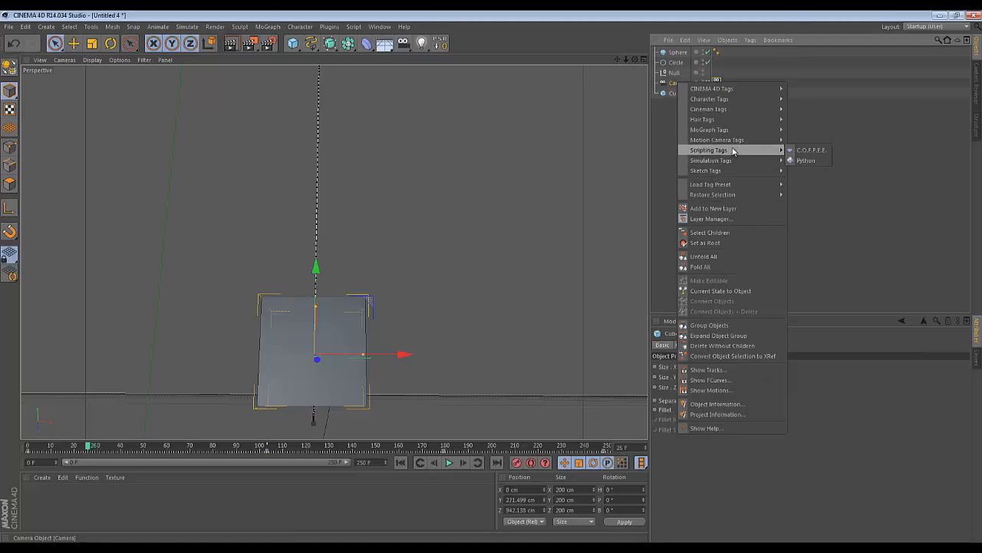
pyautogui.moveTo(711, 88)
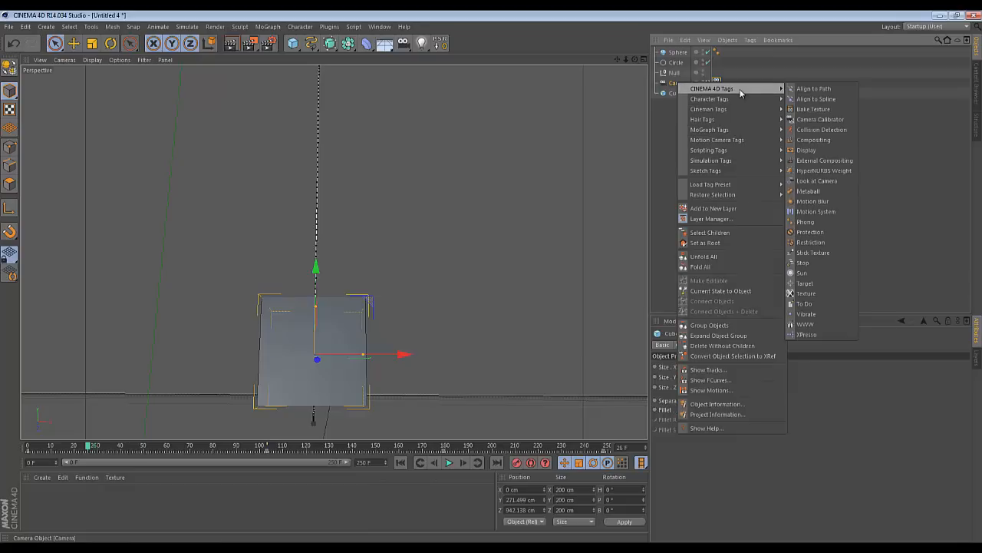
pyautogui.click(806, 314)
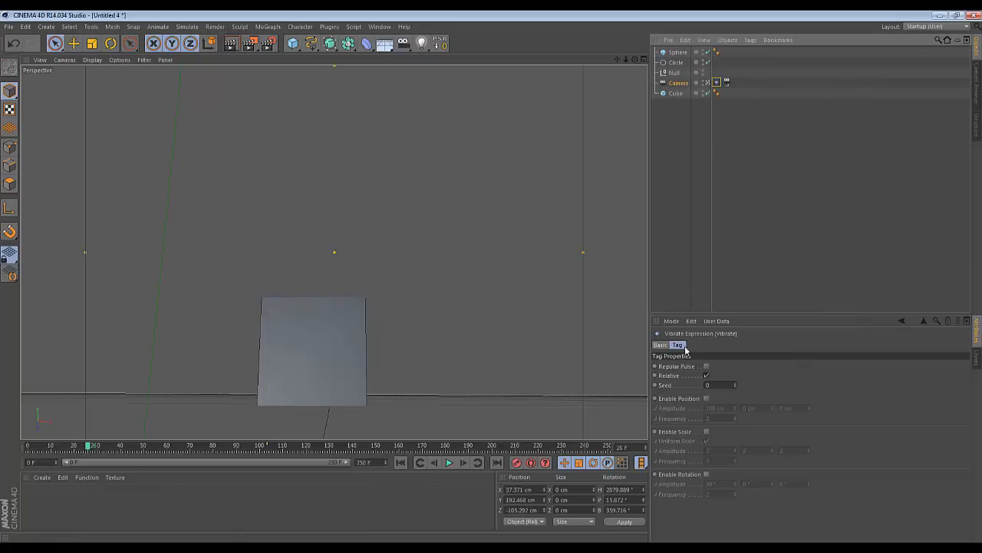
# Enable position and rotation vibration, then select the Motion Camera tag.
pyautogui.click(706, 398)
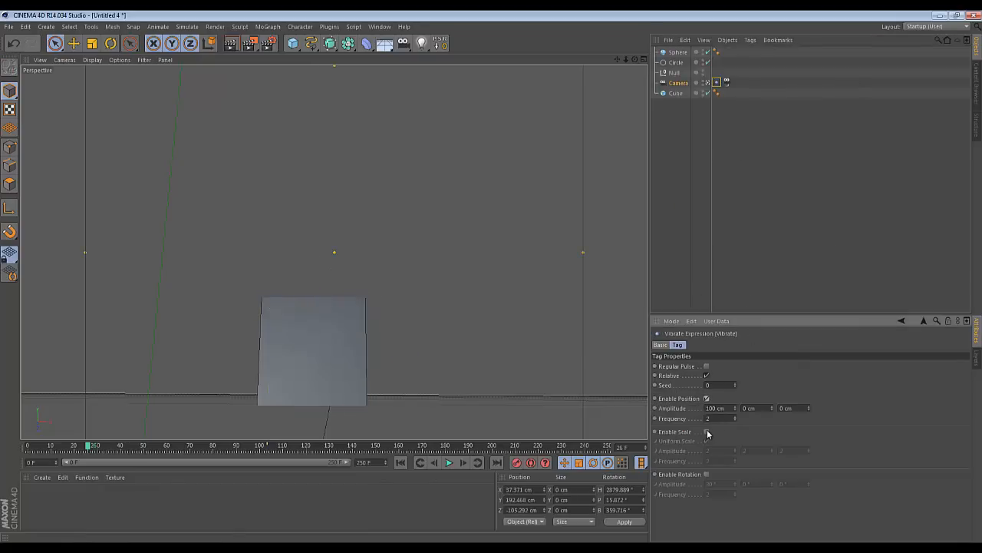
pyautogui.click(706, 473)
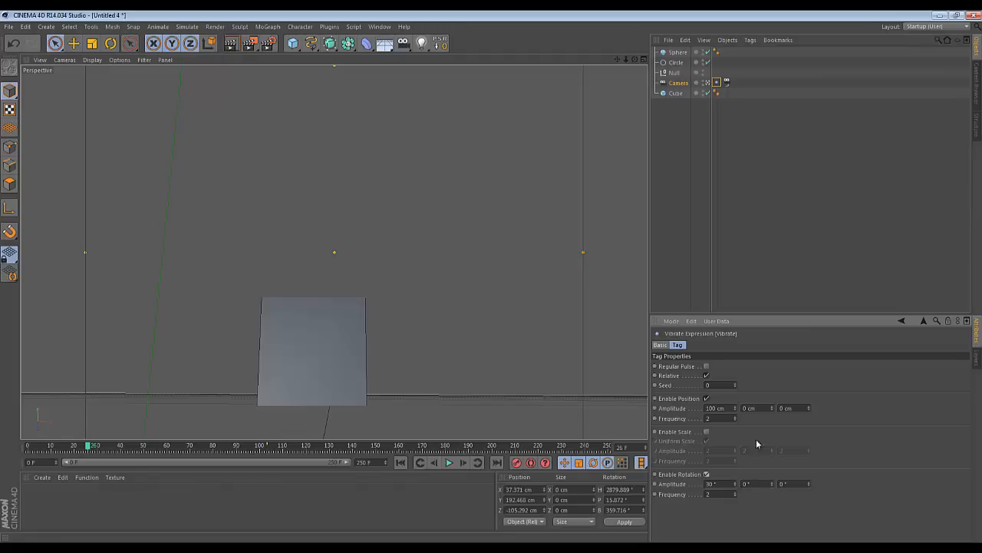
pyautogui.click(716, 83)
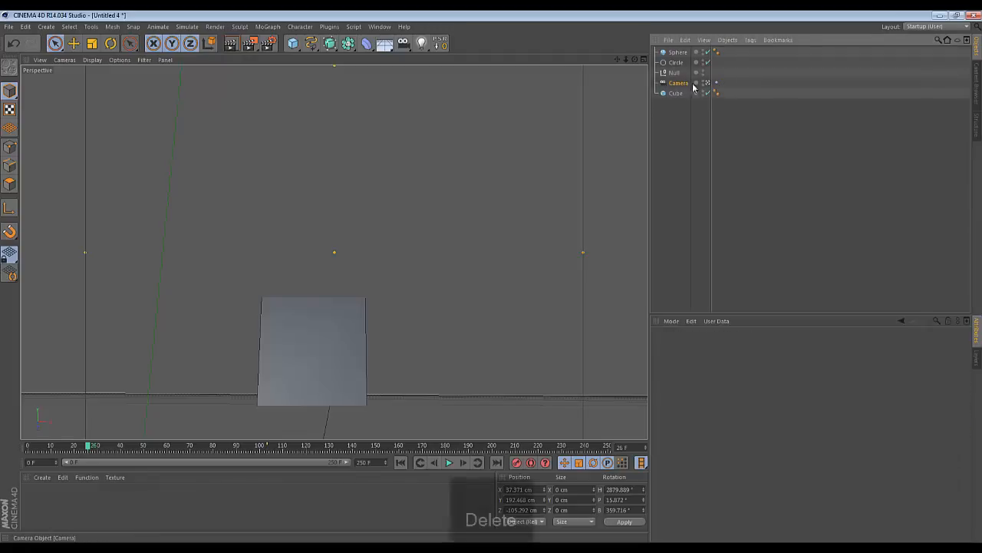
# Preview playback, then set vibration to 1 cm at 0.2 and 5° at 0.4.
pyautogui.click(449, 462)
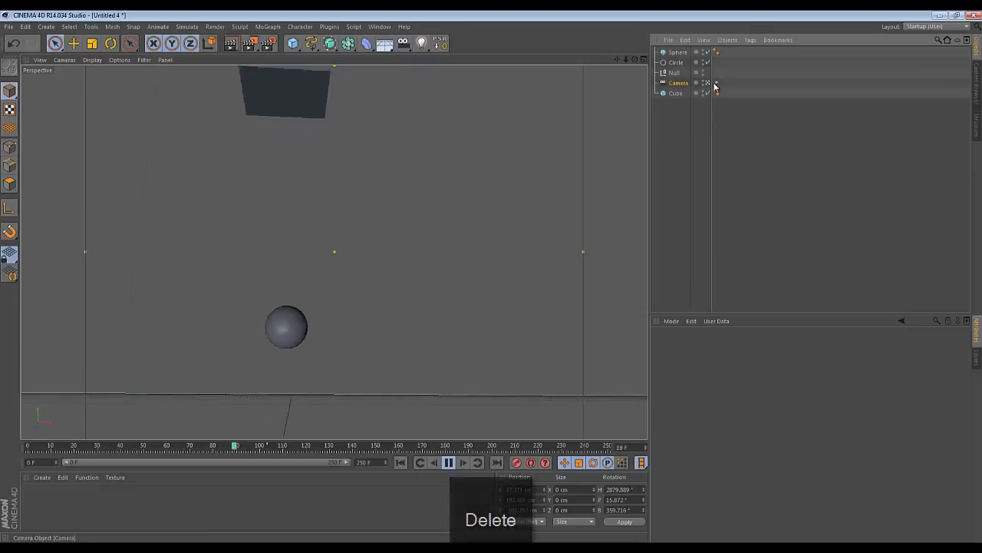
pyautogui.click(715, 82)
pyautogui.write('3')
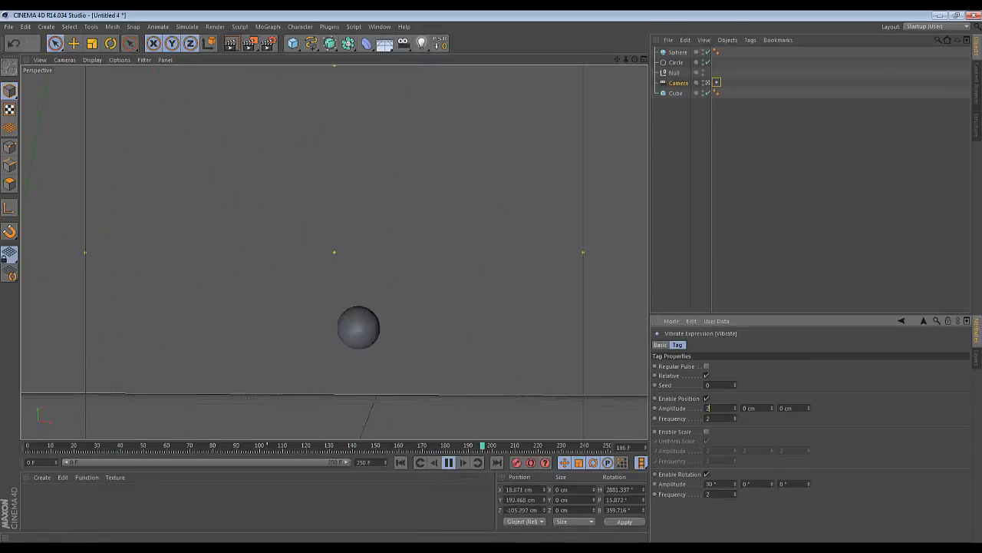
pyautogui.write('0')
pyautogui.press('Enter')
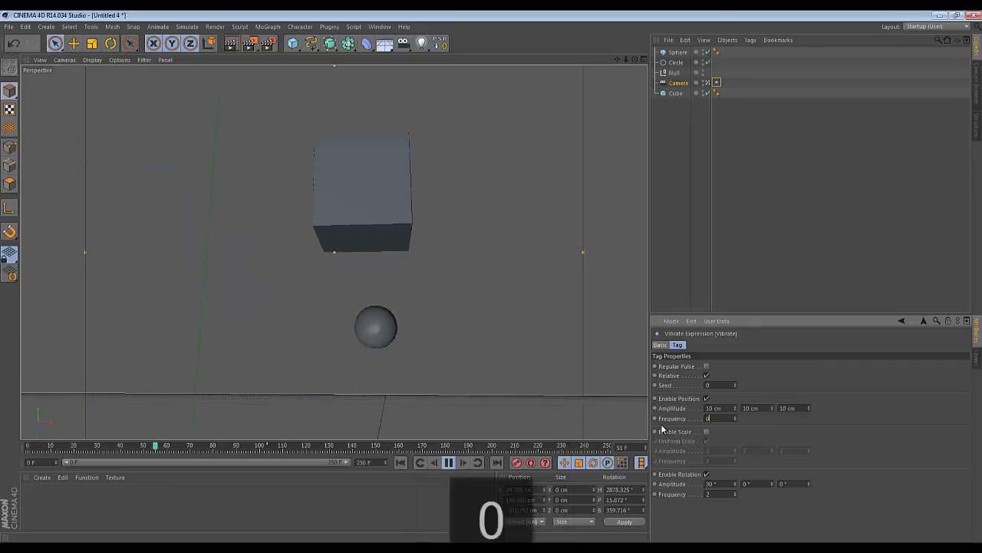
pyautogui.write('.2')
pyautogui.press('Return')
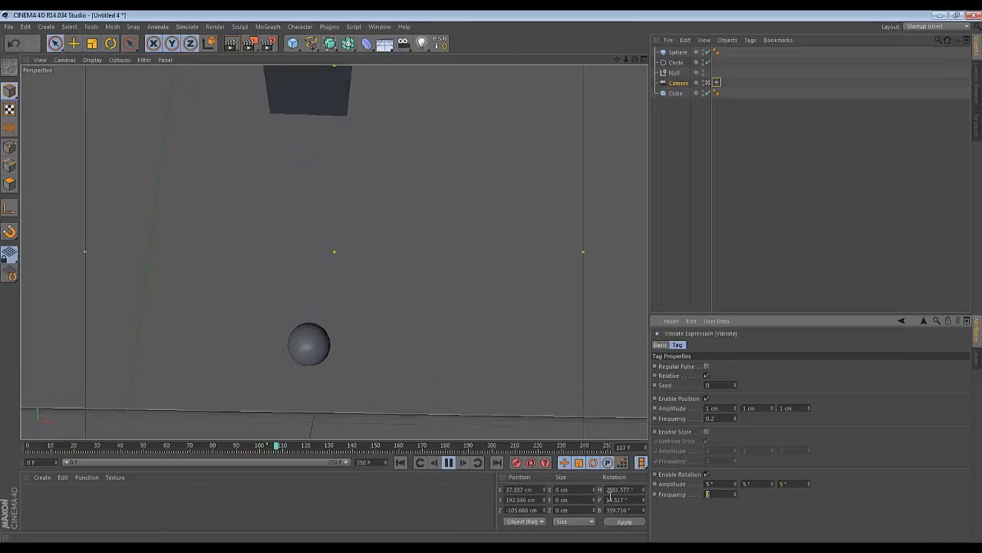
pyautogui.write('.4')
pyautogui.press('Enter')
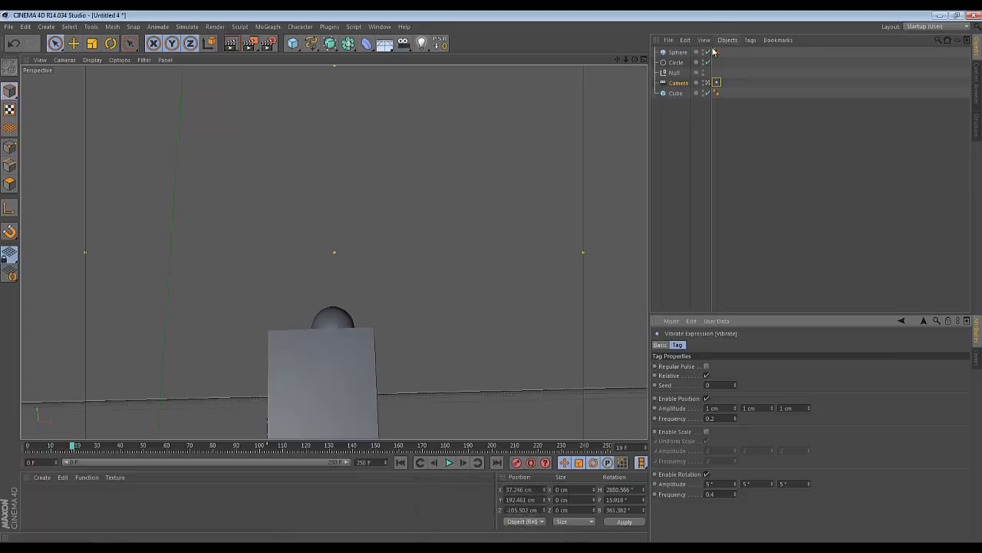
pyautogui.moveTo(658, 93)
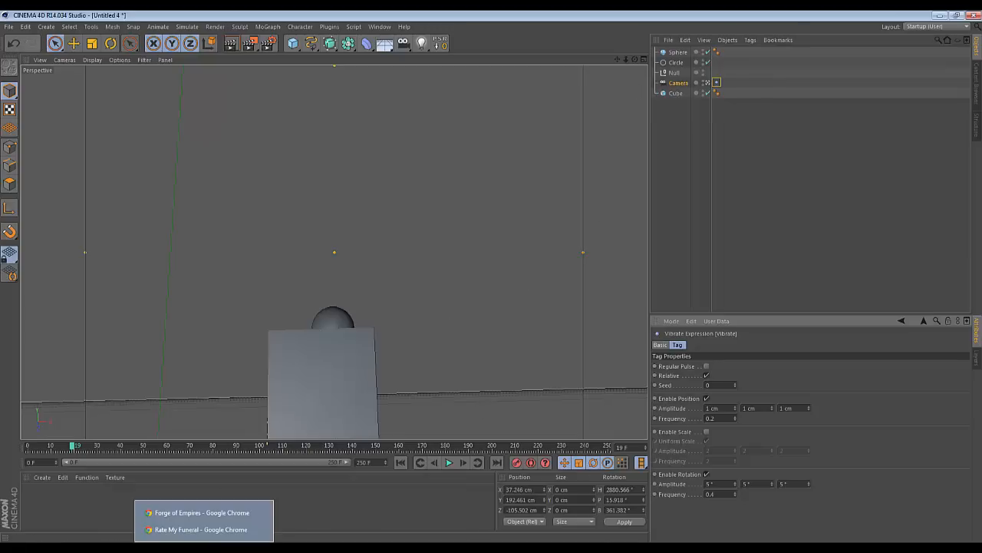
# Switch to the Rate My Funeral Chrome window and scroll the blog down and back.
pyautogui.click(201, 530)
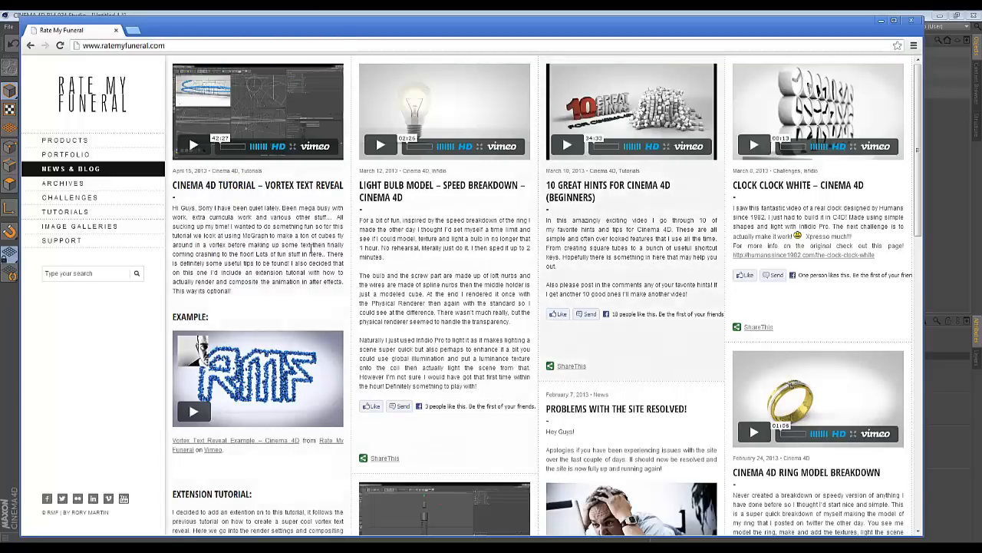
pyautogui.moveTo(373, 385)
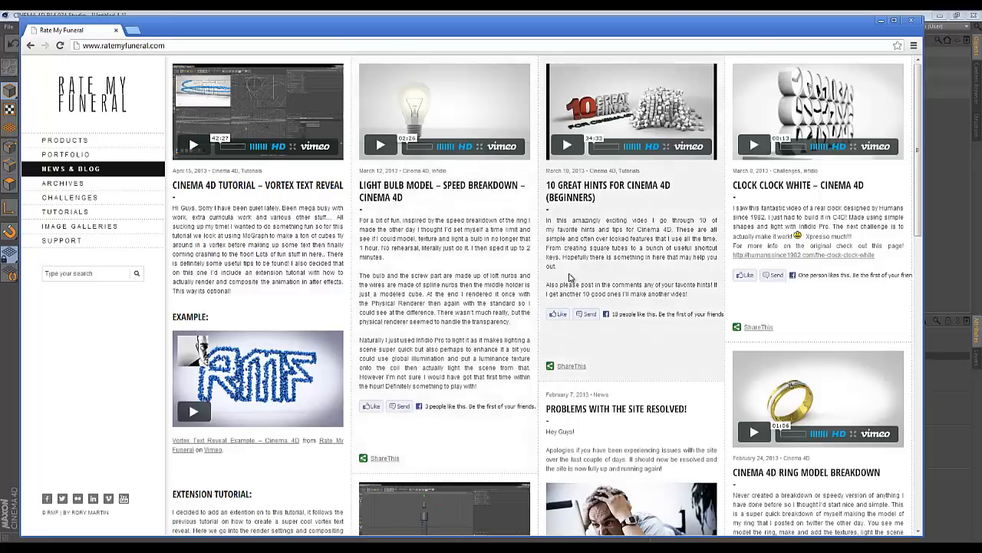
pyautogui.moveTo(585, 295)
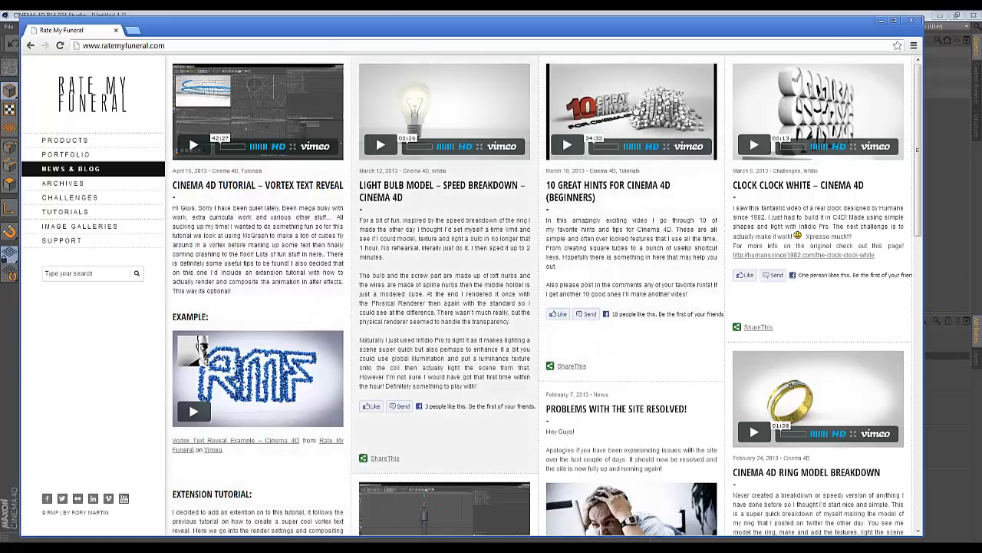
pyautogui.scroll(-3)
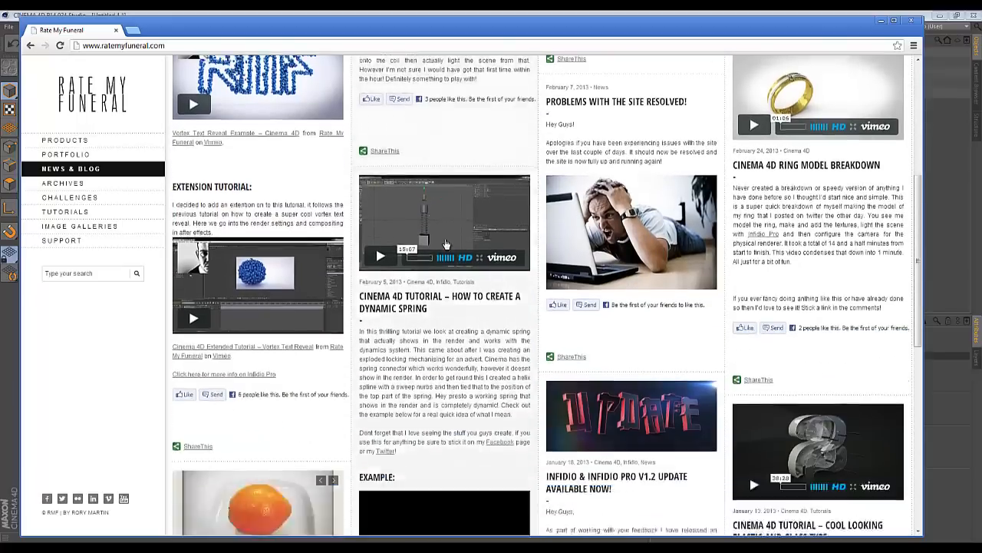
pyautogui.scroll(3)
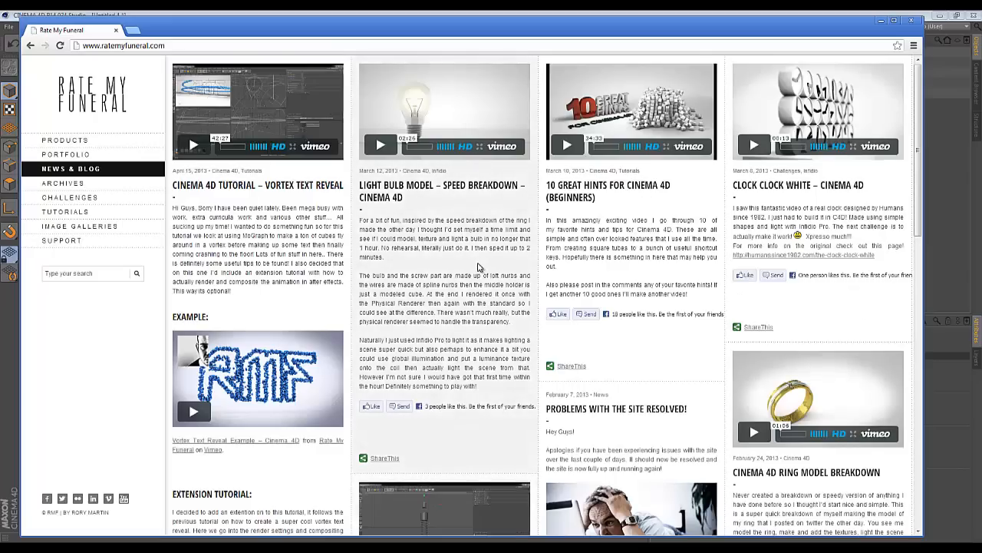
pyautogui.moveTo(340, 271)
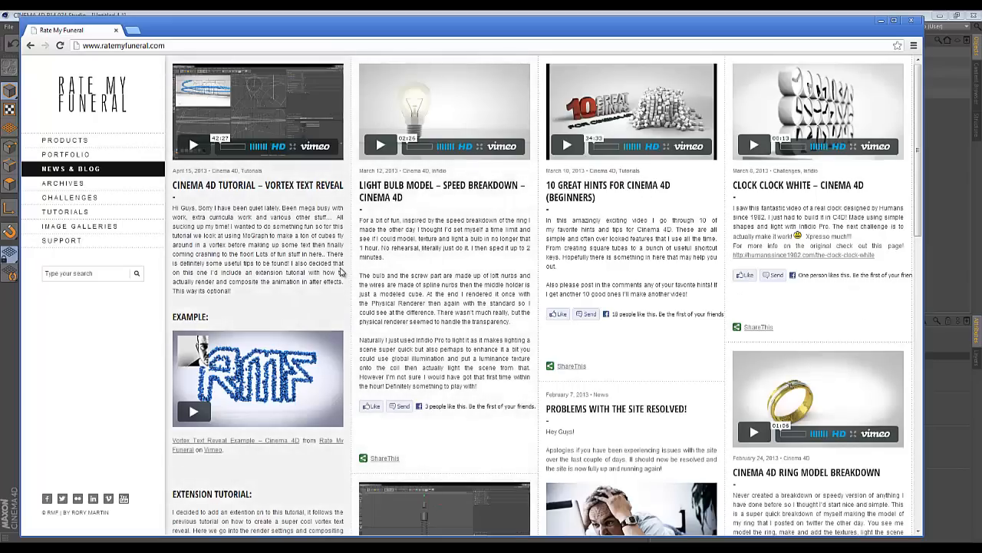